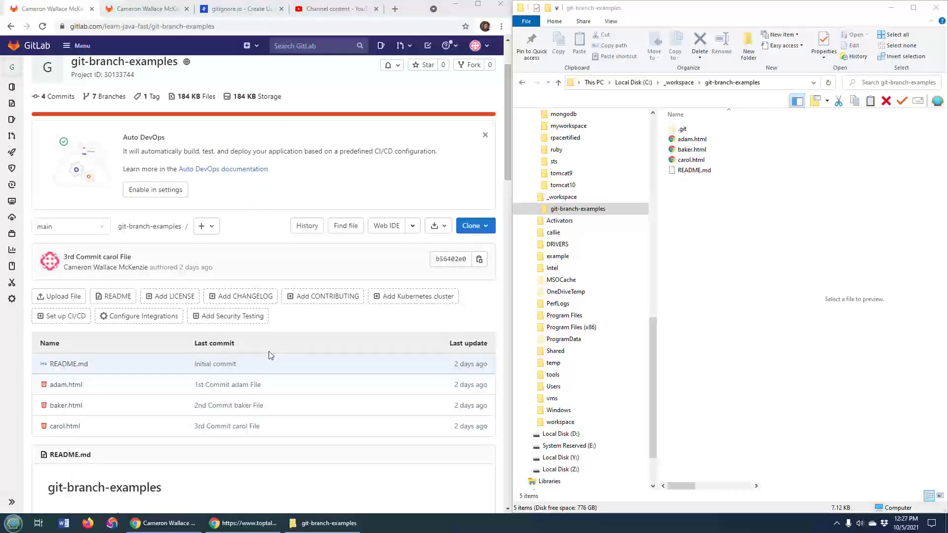
mouse_move(104, 372)
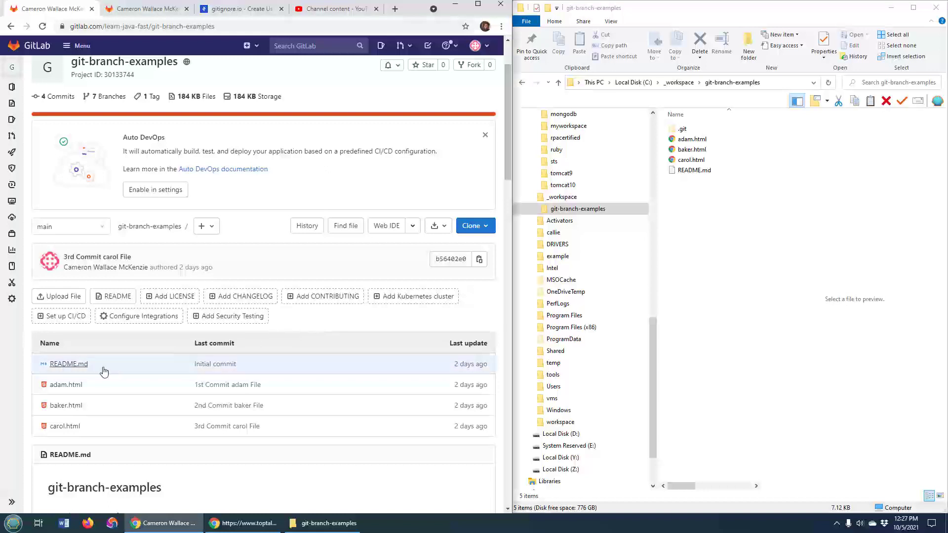
- Open Git Bash in the project folder and create an empty abc.html with touch
left_click(691, 139)
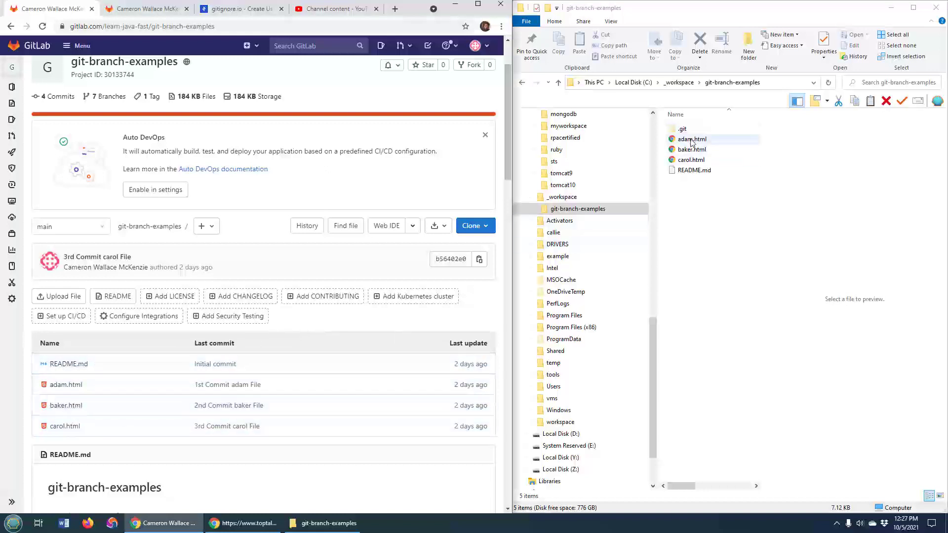
left_click(691, 149)
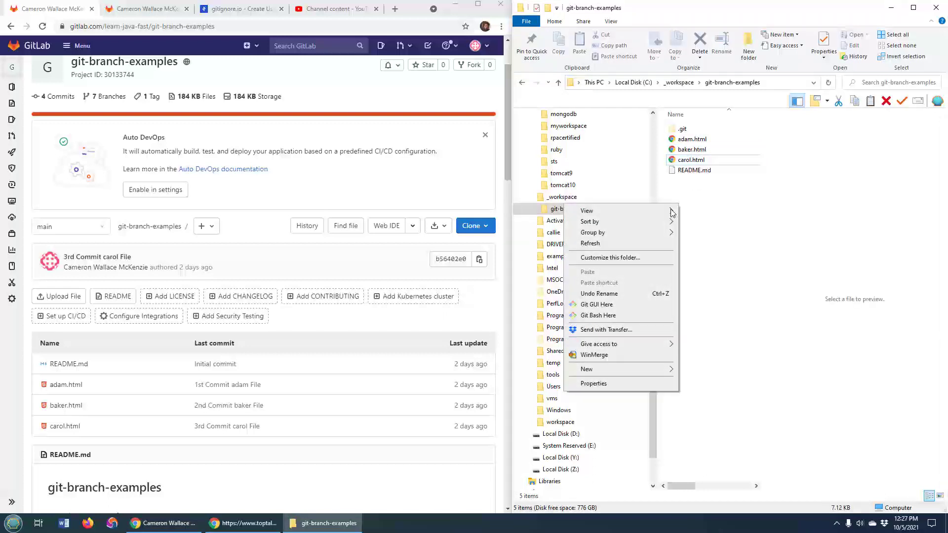
left_click(598, 316)
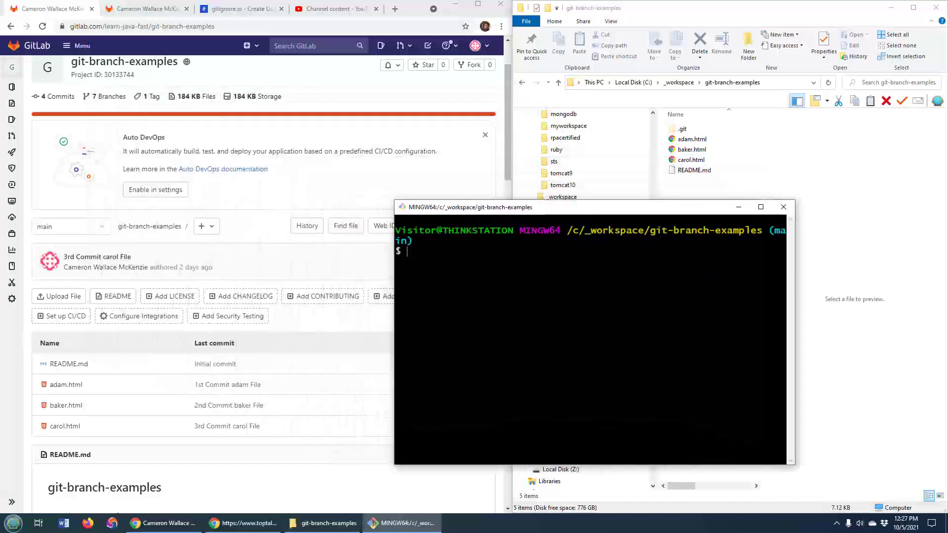
type("touch")
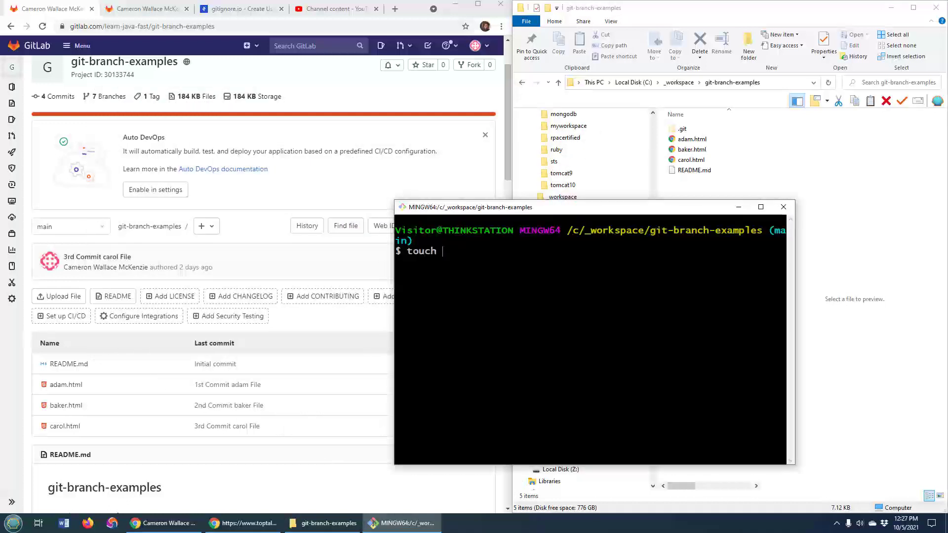
type("abc.html")
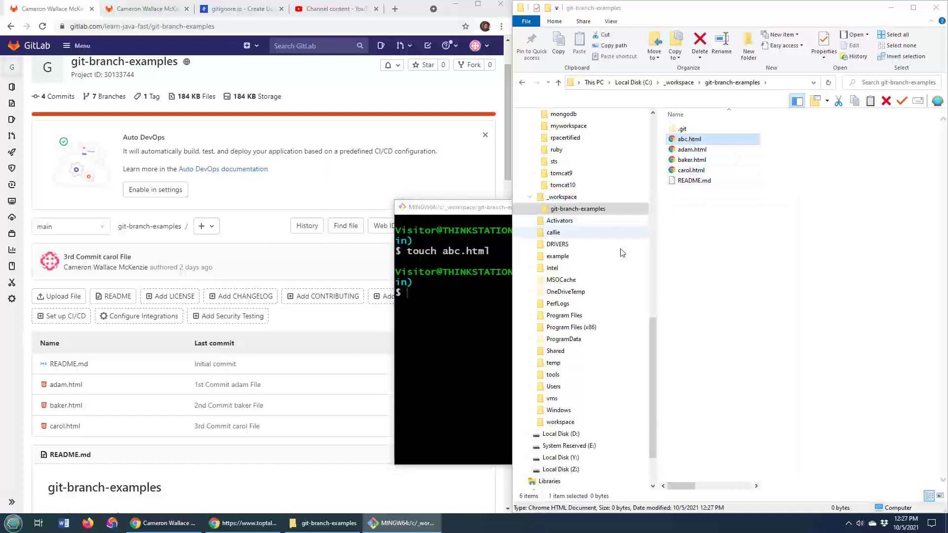
- Commit abc.html as 'File created', push to origin, and refresh GitLab
type("git add .")
type("git commit -m")
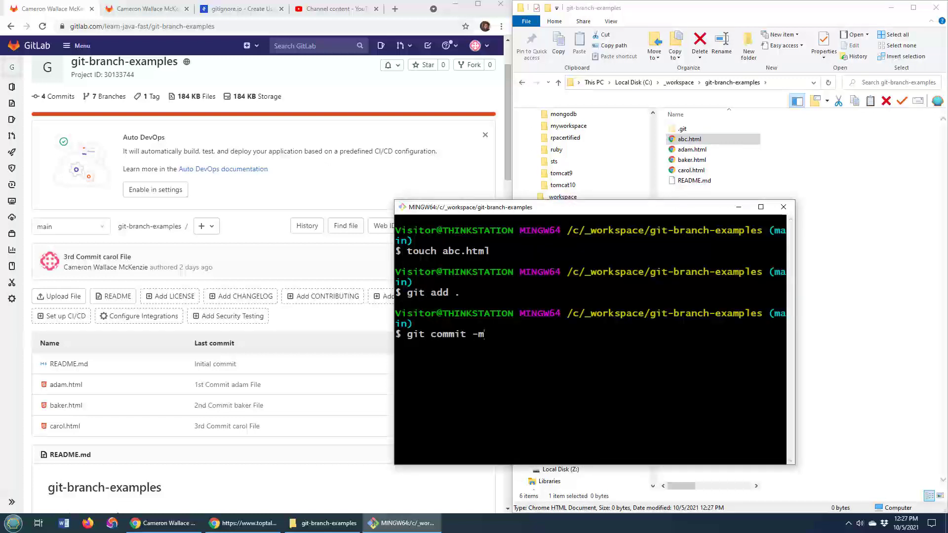
type("\"File created")
type("git")
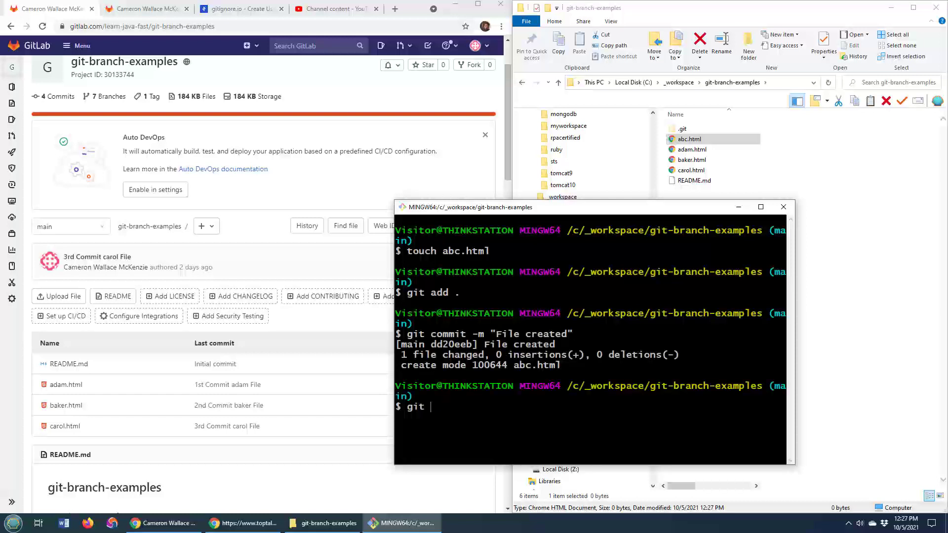
type("push origin")
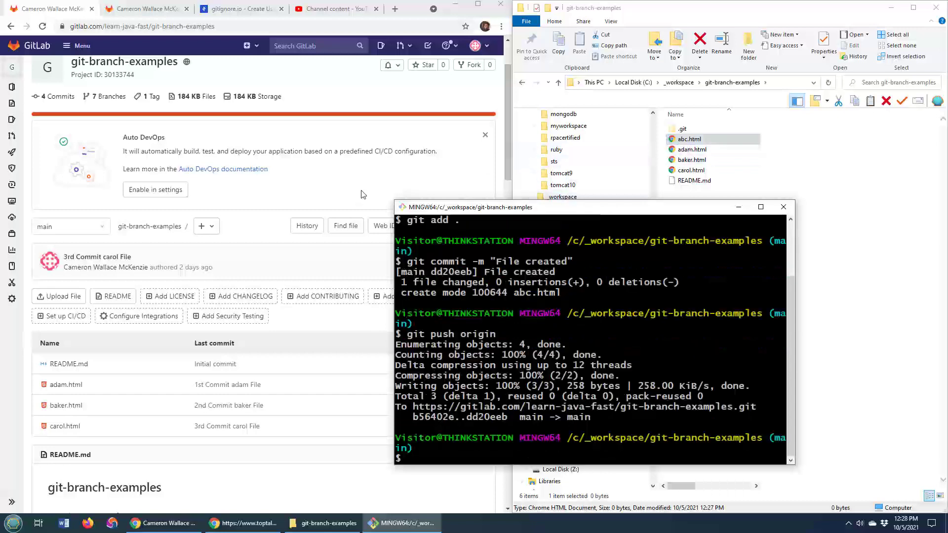
left_click(41, 26)
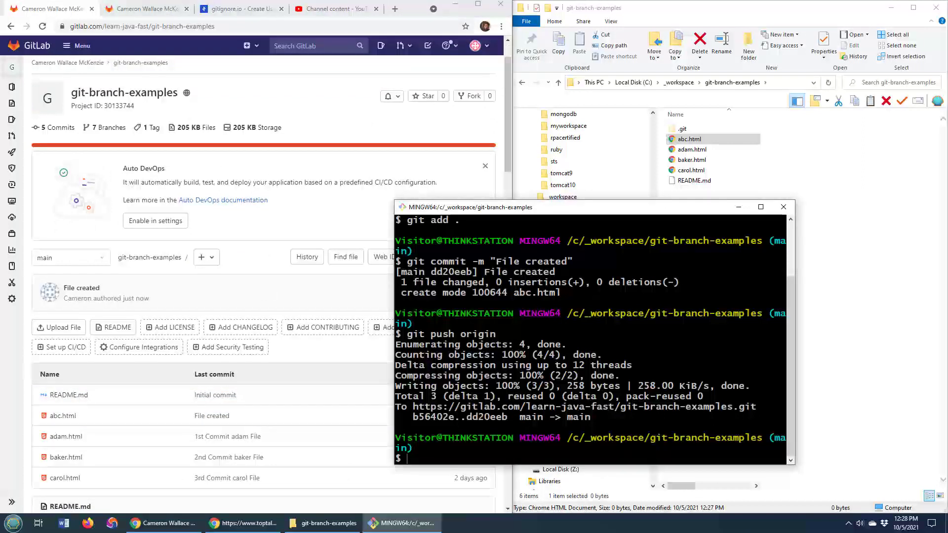
- Run touch .gitignore in Git Bash and confirm the file appears in Explorer
left_click_drag(471, 207, 433, 221)
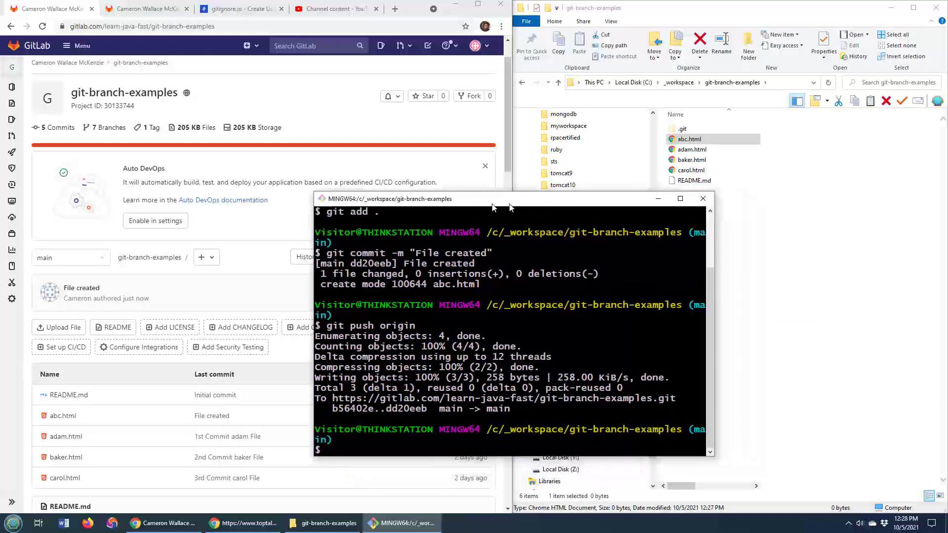
left_click_drag(493, 199, 436, 186)
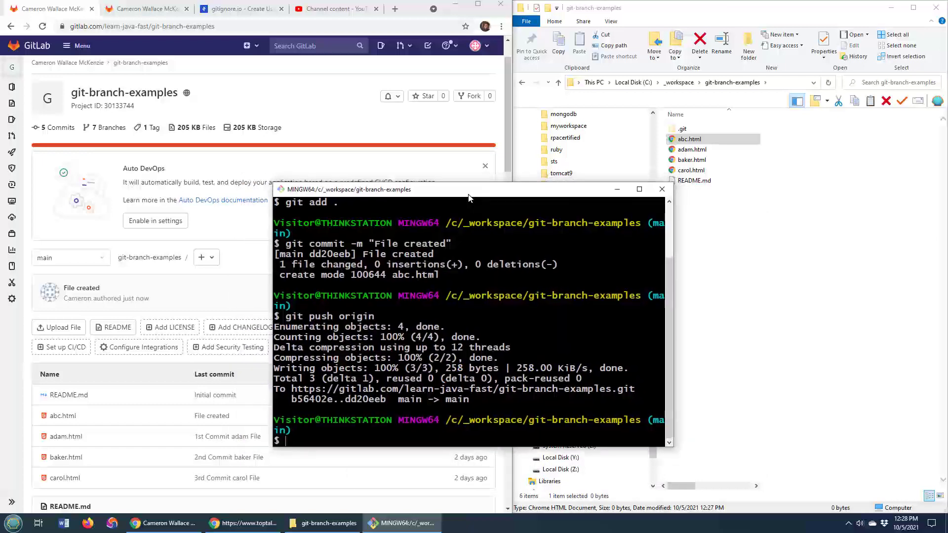
type("t")
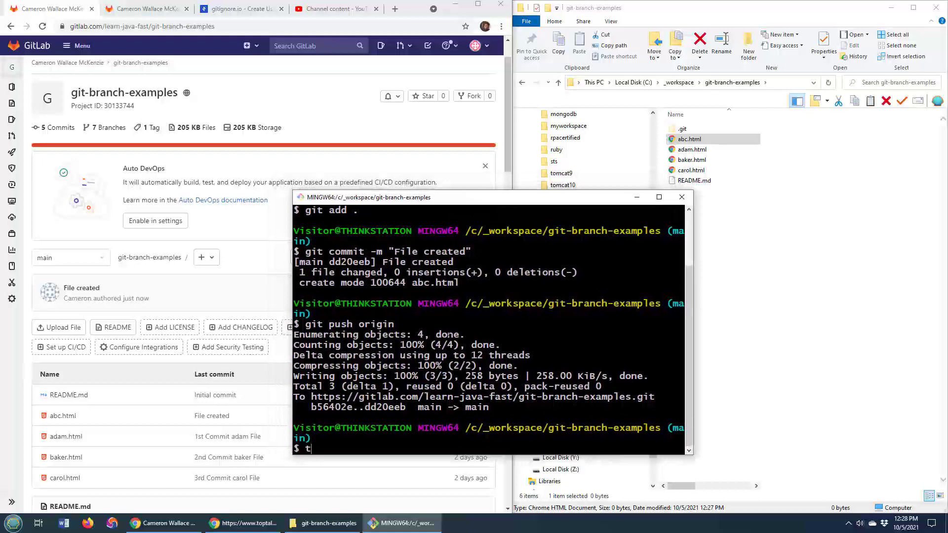
type("ouch .giti")
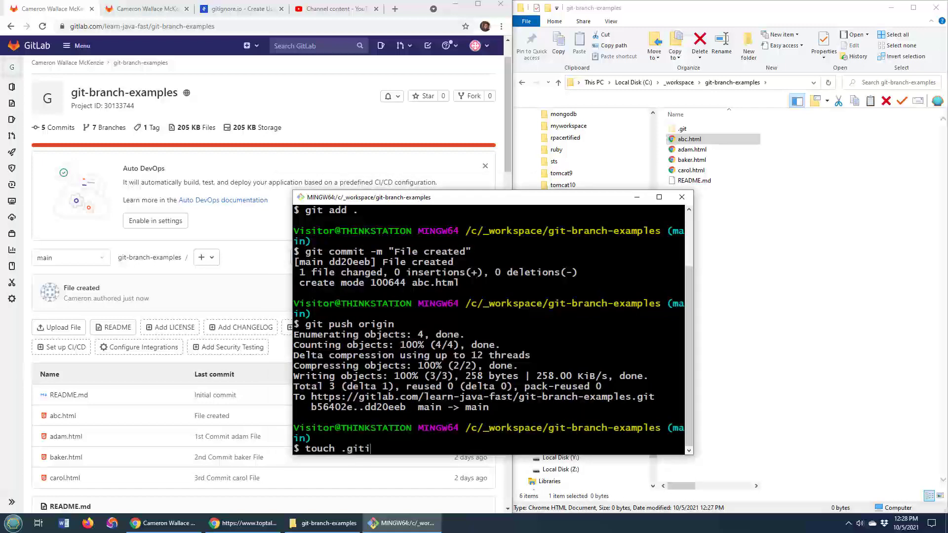
type("gnore")
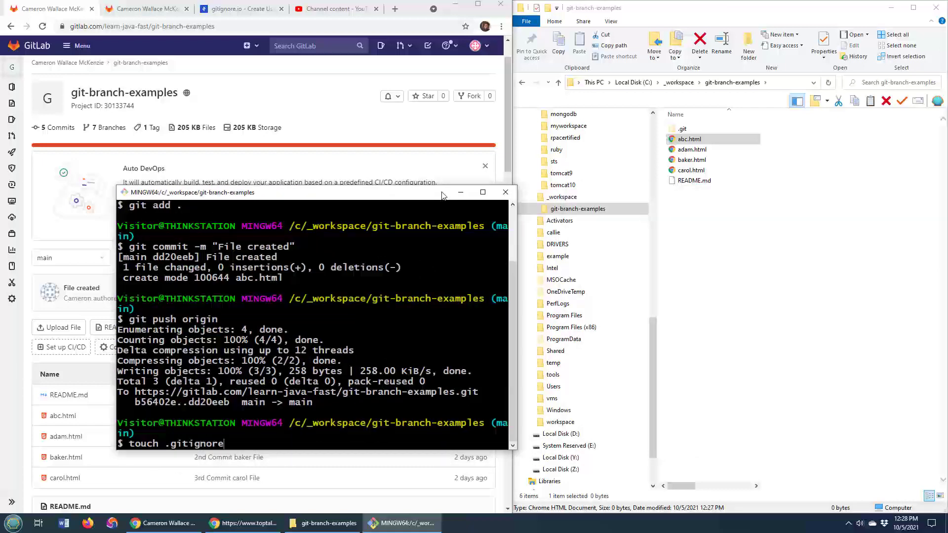
left_click(578, 209)
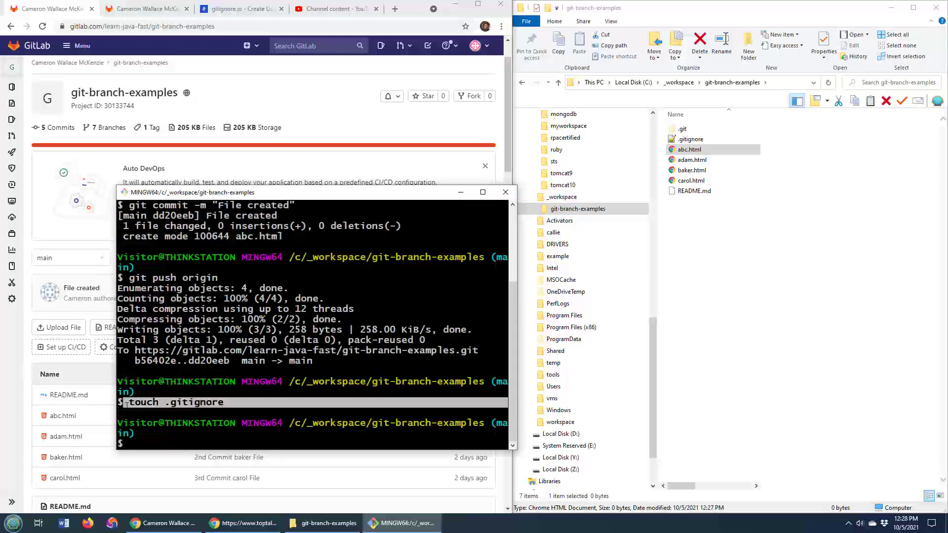
double_click(143, 402)
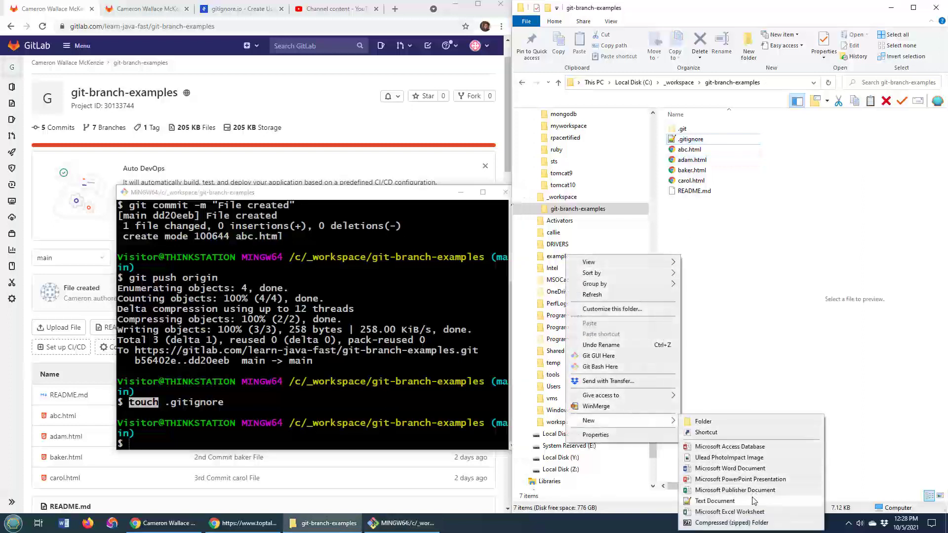
- Open .gitignore in Notepad++ and add the lines *.scrapbook and *.mckenzie
left_click(690, 138)
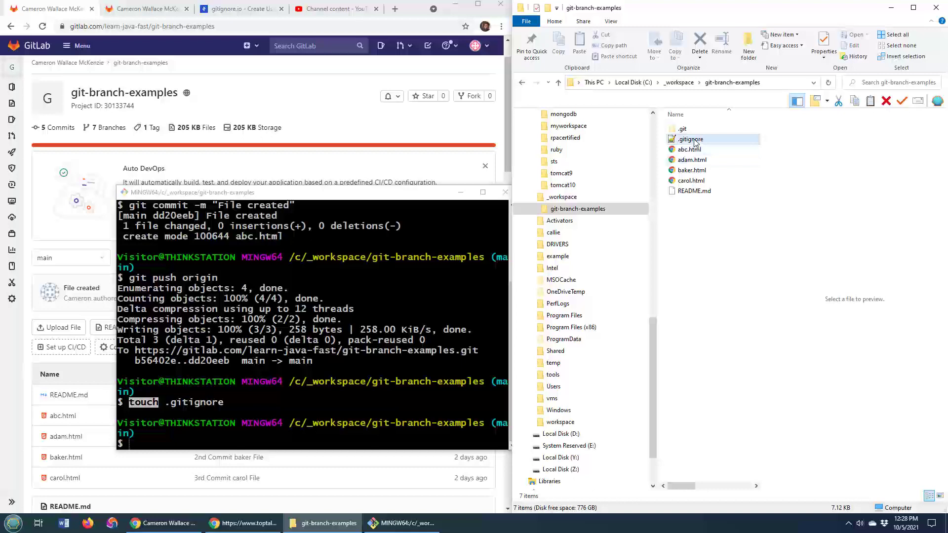
double_click(691, 139)
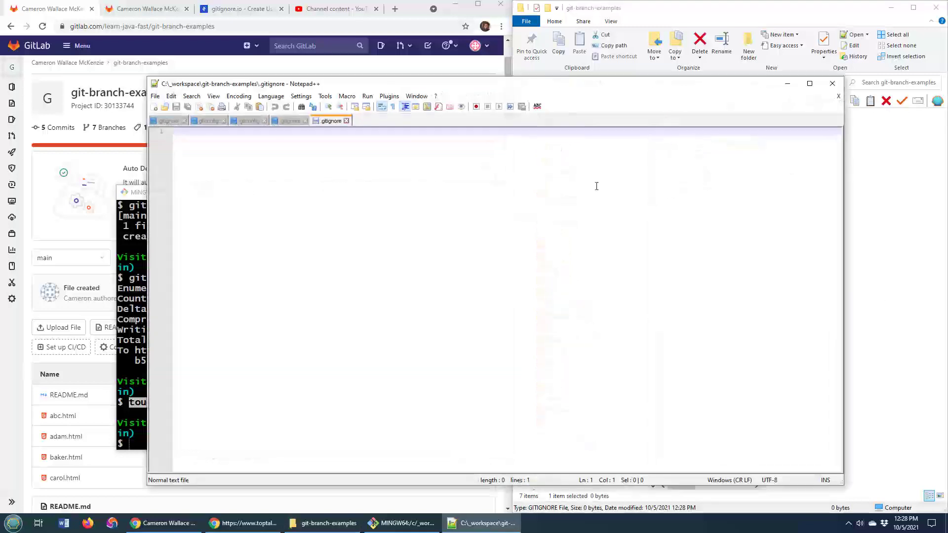
type("*.scrapbook")
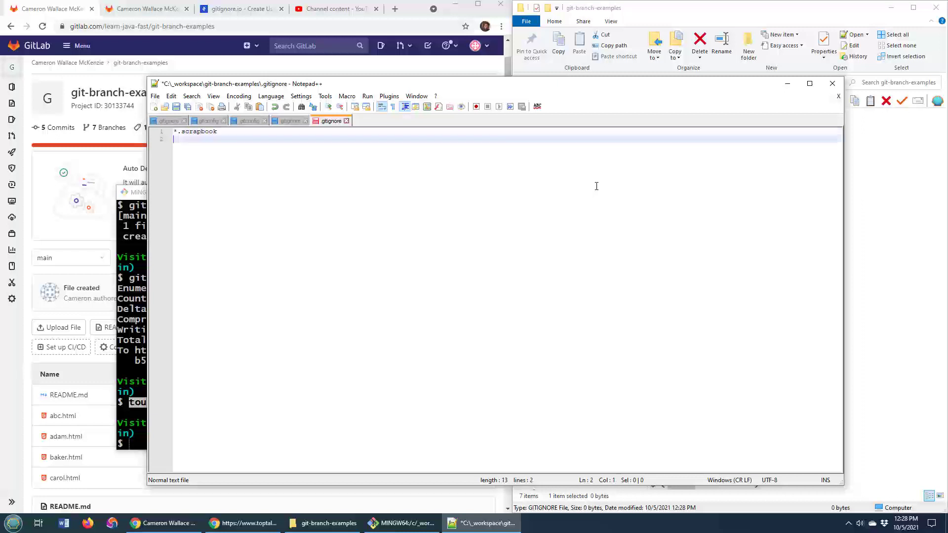
type("*.mcken")
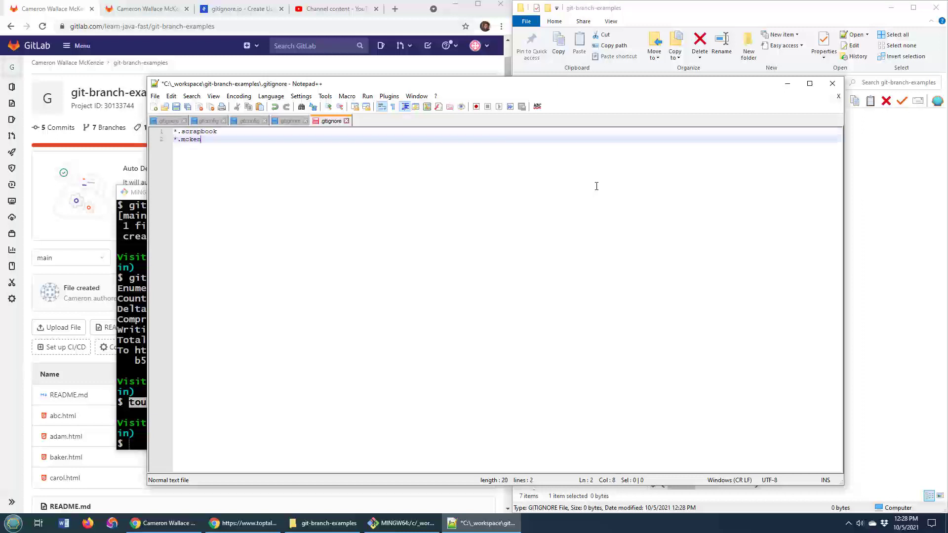
type("nzie")
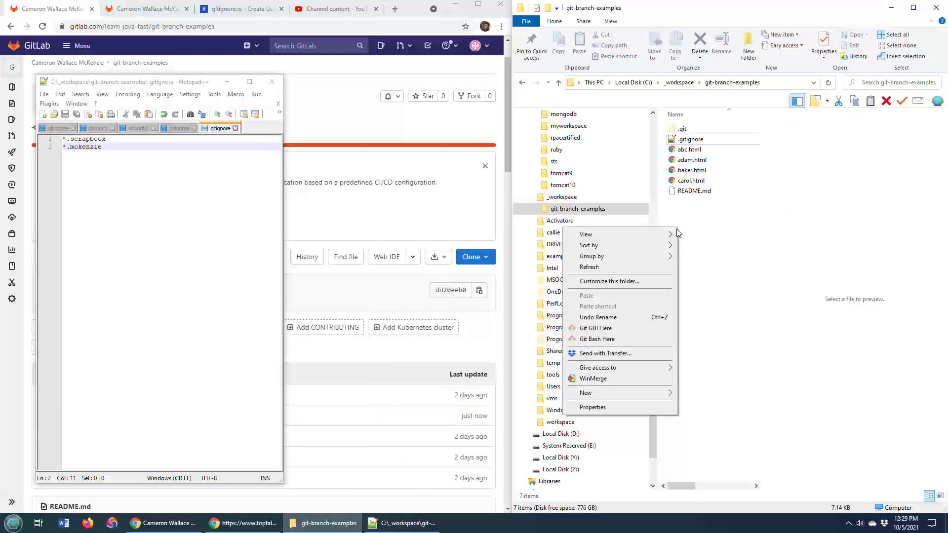
- Use touch in Git Bash to create cameron.mckenzie and experiment.scrapbook
left_click(597, 339)
type("touch")
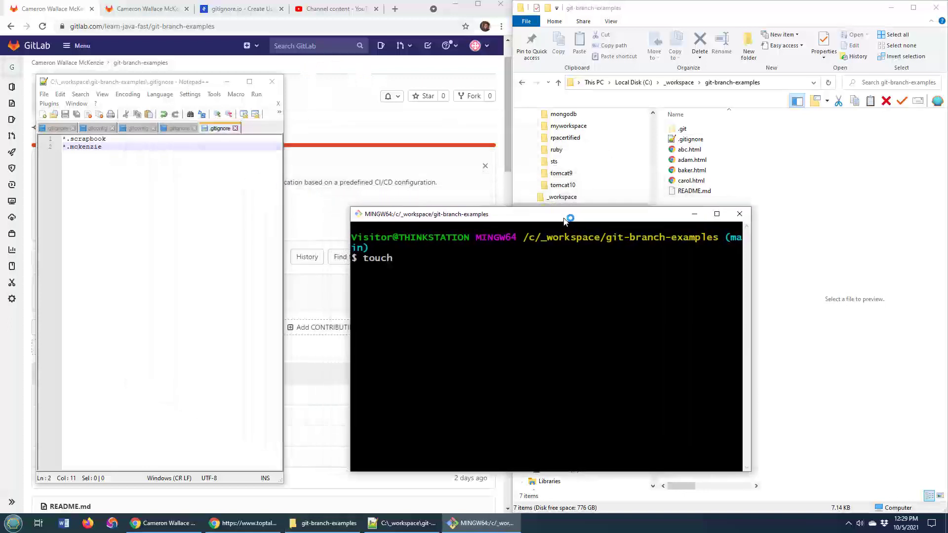
type("cameron.mckenzie")
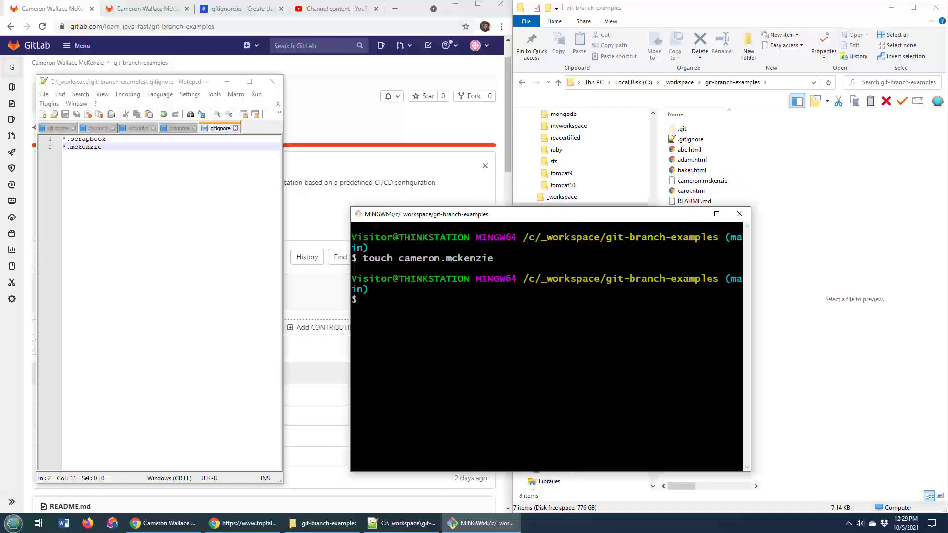
type("touch expe")
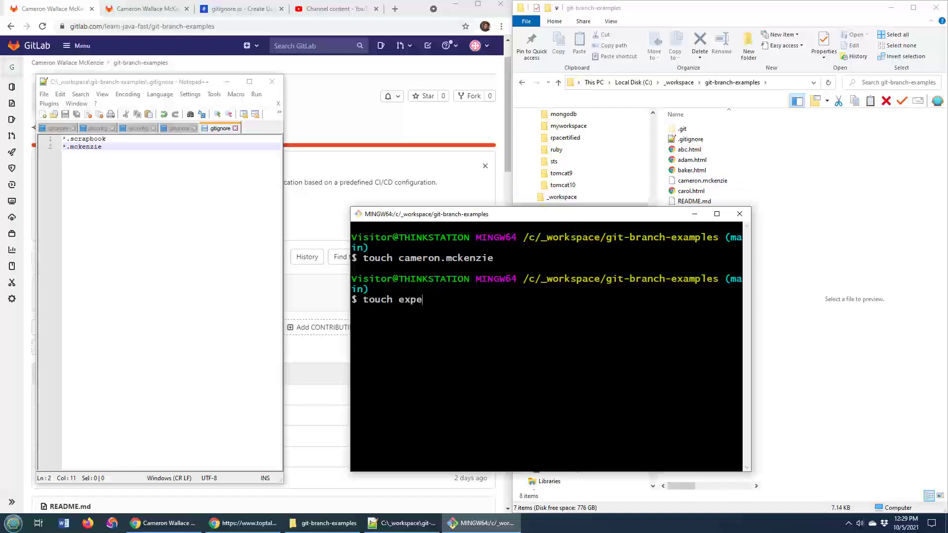
type("riment.scrapbook")
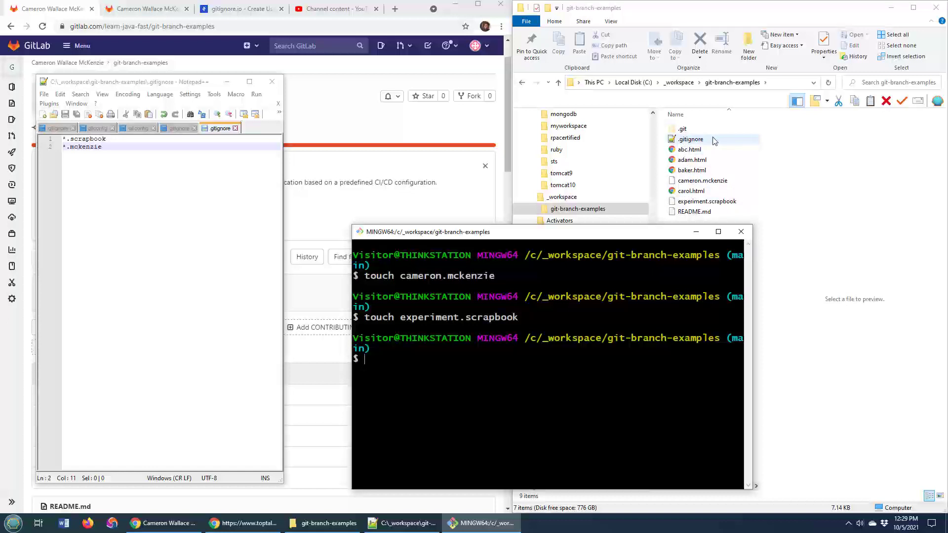
- Check git status, commit .gitignore as 'ignore files', and push to origin
type("git")
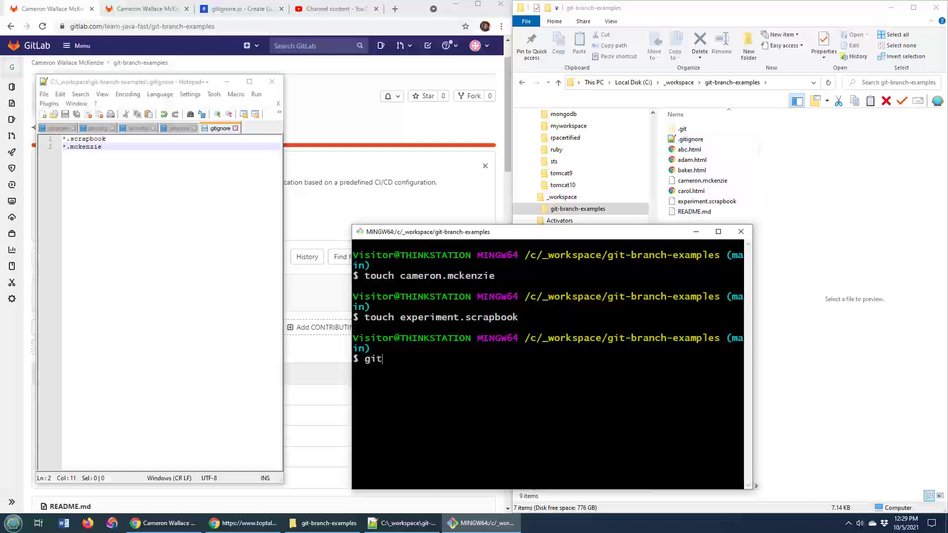
type("status")
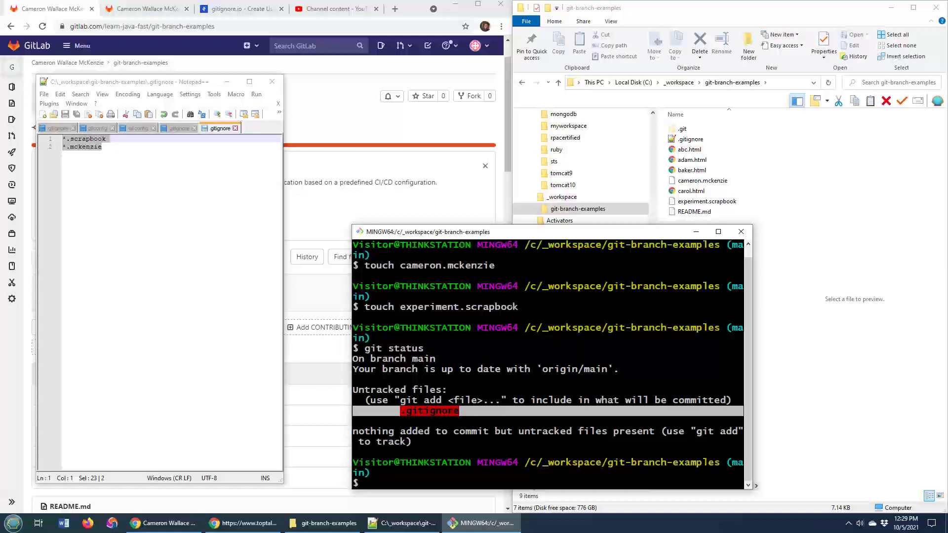
type("git add .")
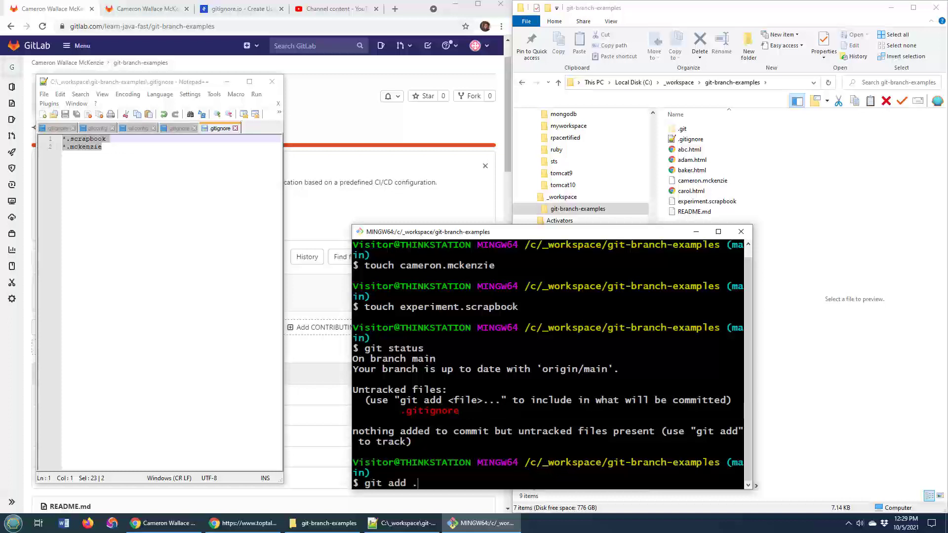
type("git commit -")
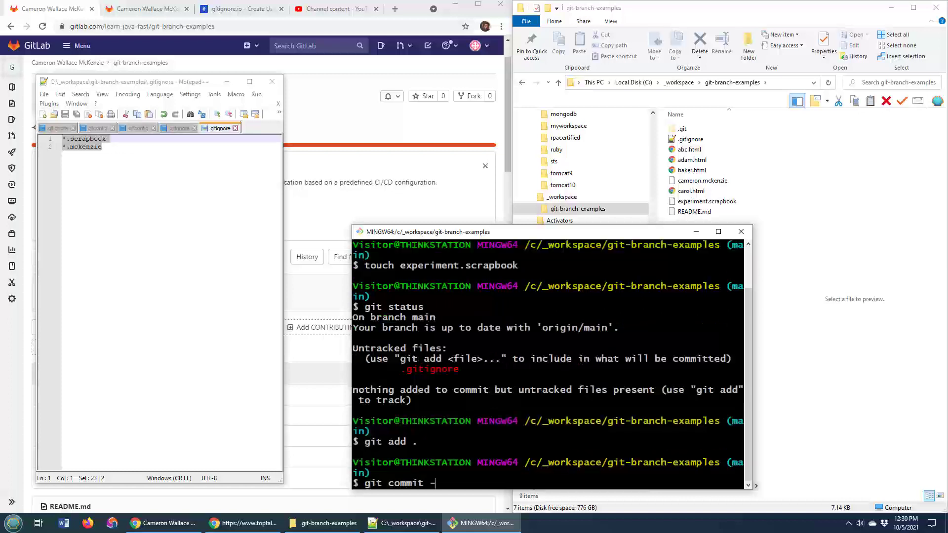
type("m \"ignore files")
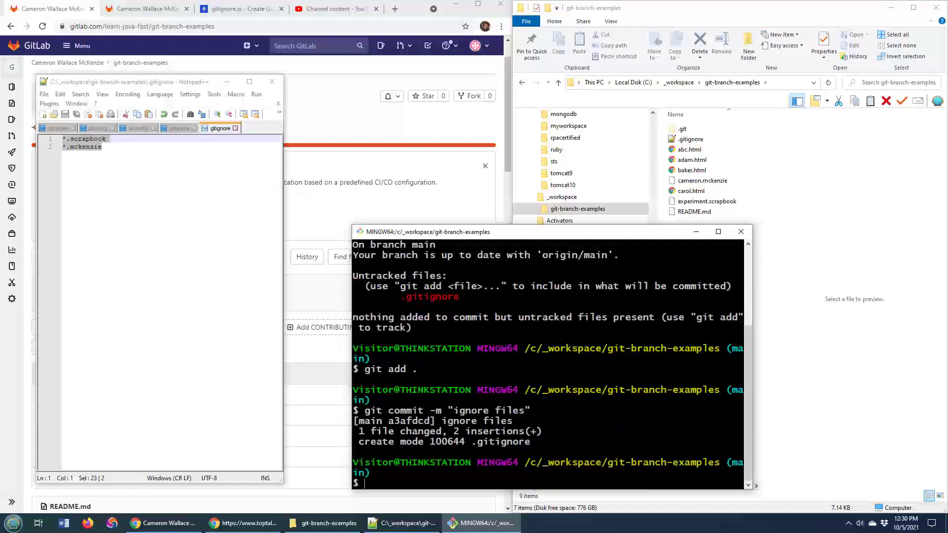
double_click(430, 297)
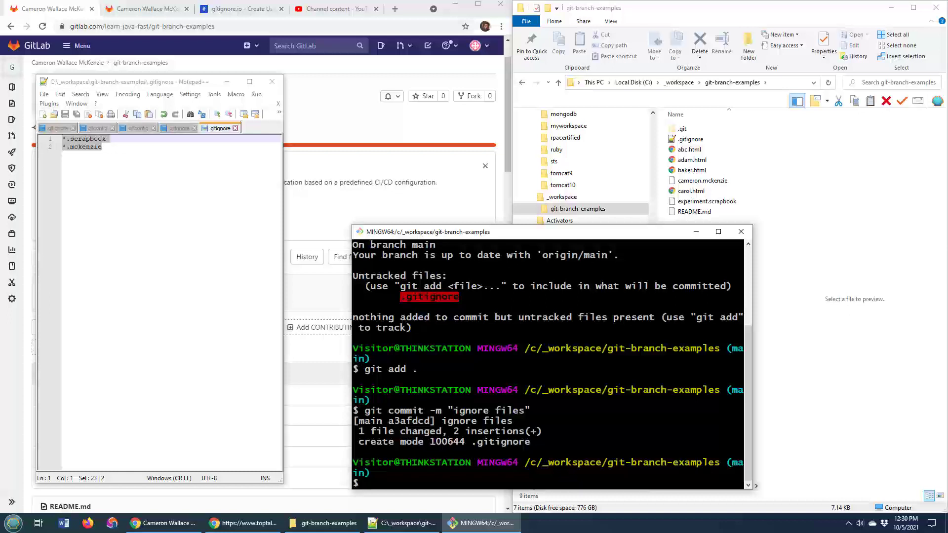
type("git push")
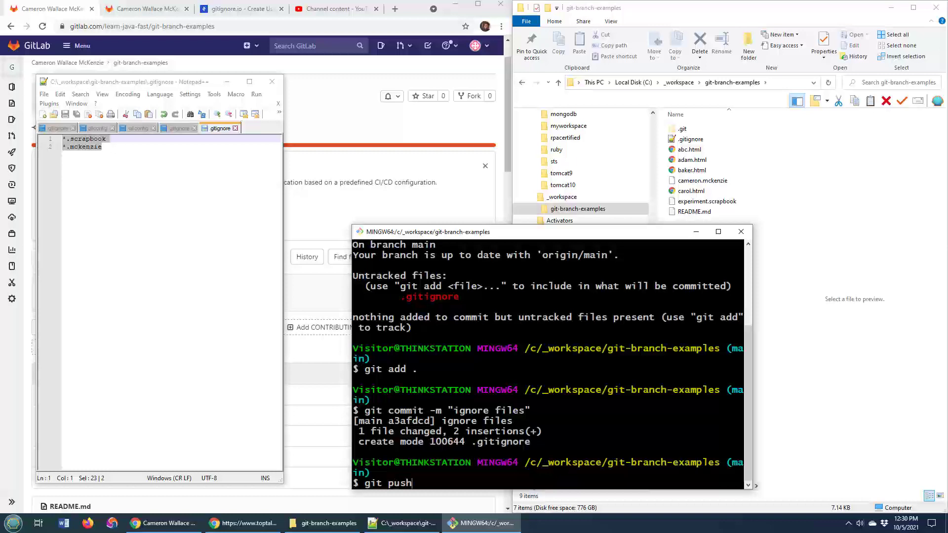
type("origin")
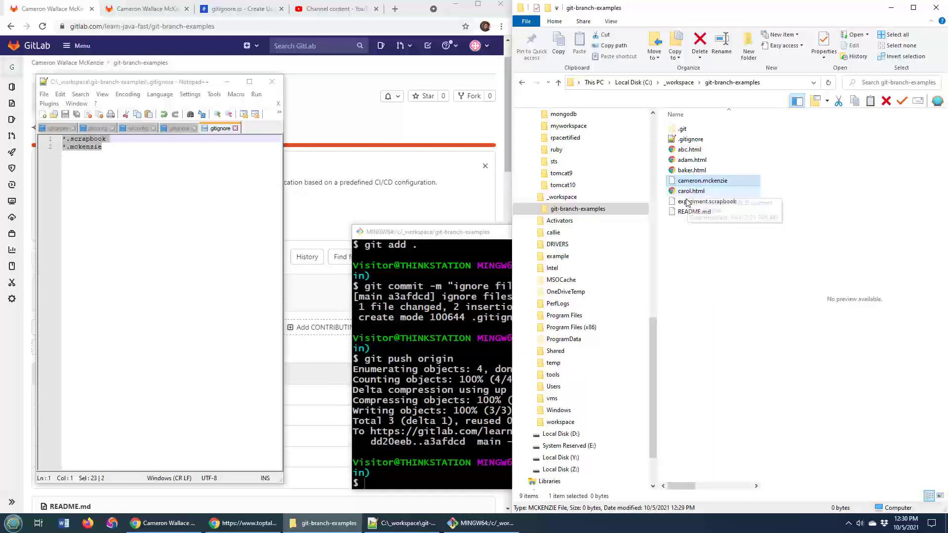
- Refresh the GitLab project and confirm .gitignore is listed without either test file
left_click(708, 201)
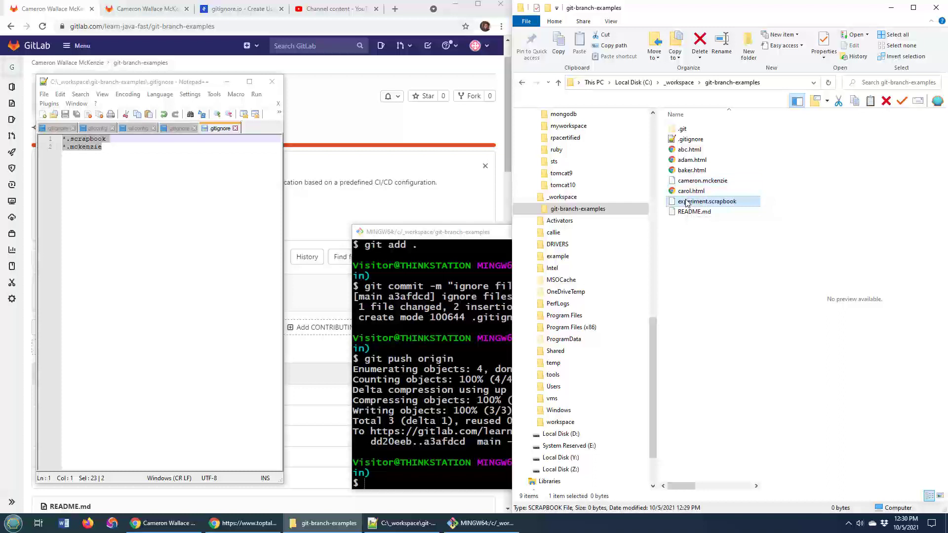
mouse_move(683, 180)
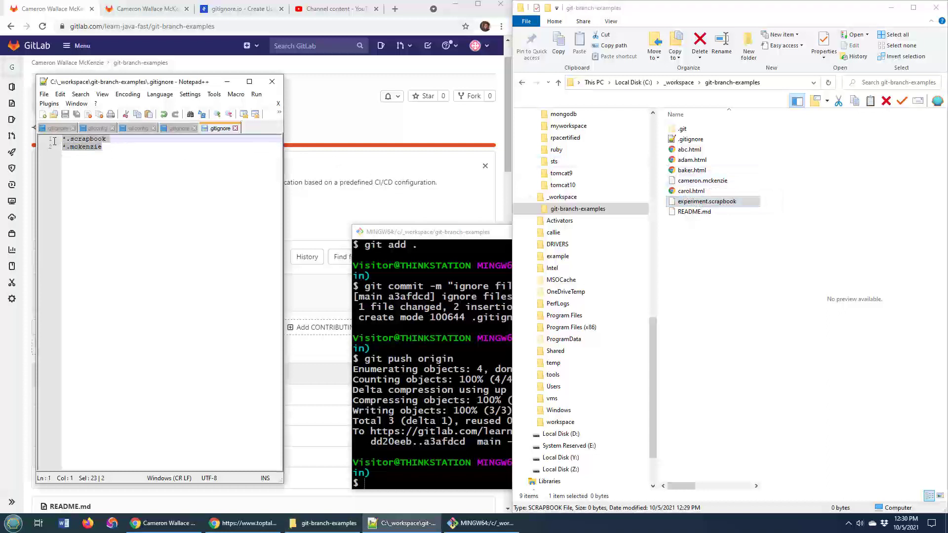
left_click(272, 81)
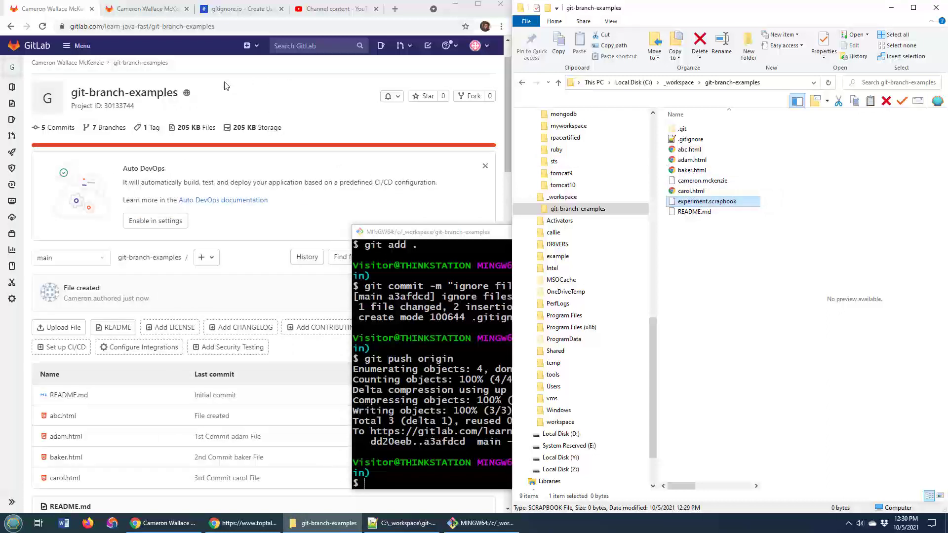
mouse_move(41, 27)
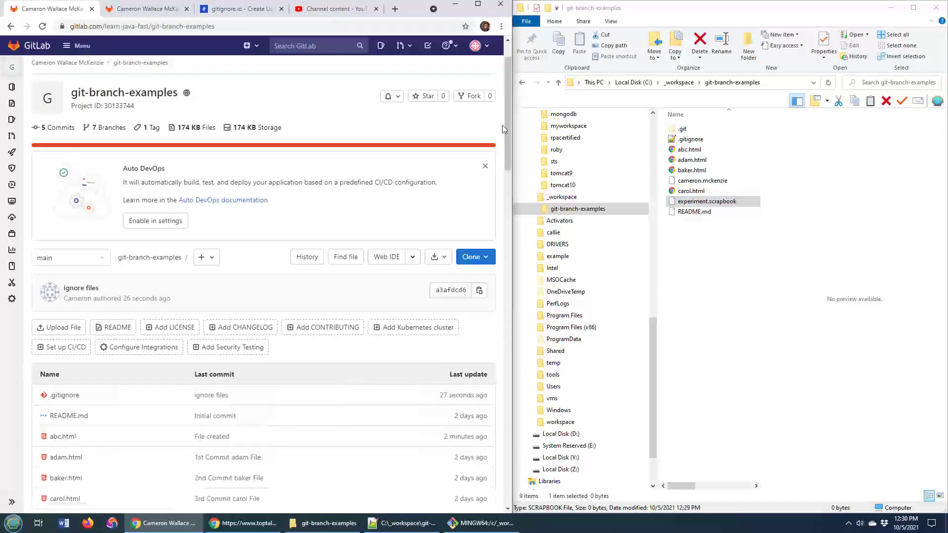
scroll("down", 3)
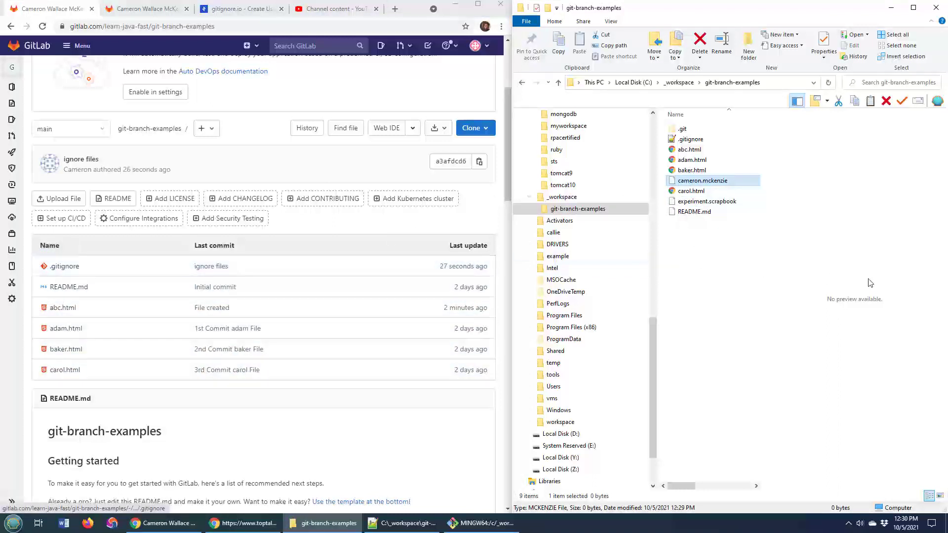
mouse_move(682, 398)
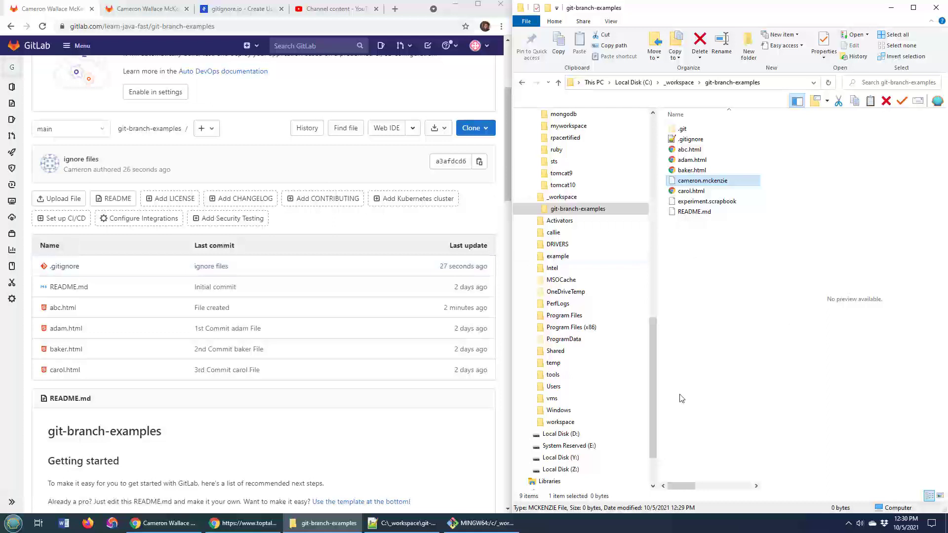
mouse_move(656, 425)
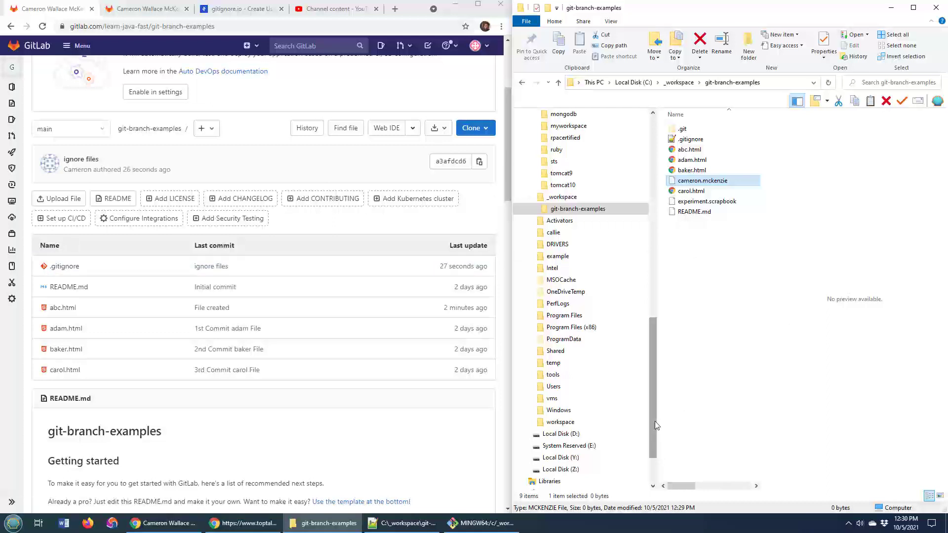
left_click(240, 9)
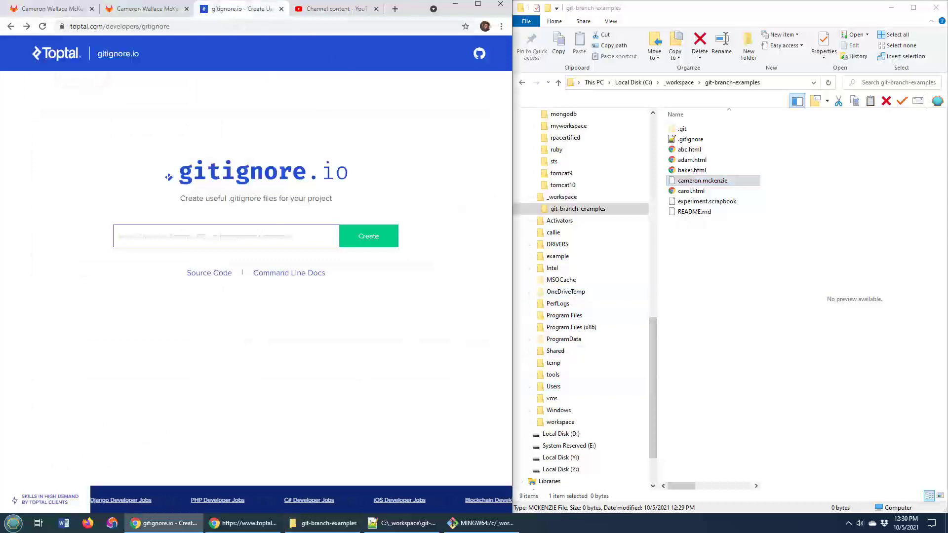
- Review the Bitbucket tutorial's .gitignore pattern examples like *.log and **/logs
left_click(346, 9)
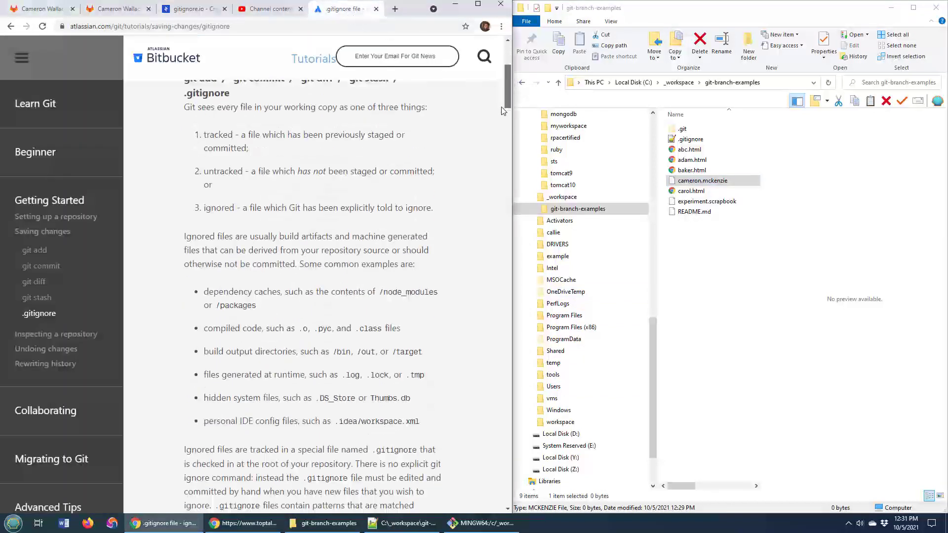
scroll("down", 3)
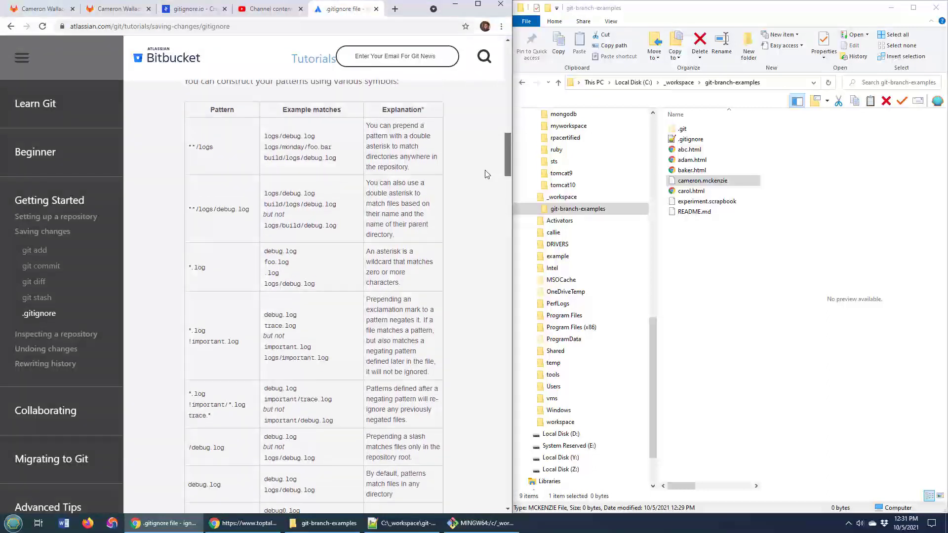
scroll("down", 3)
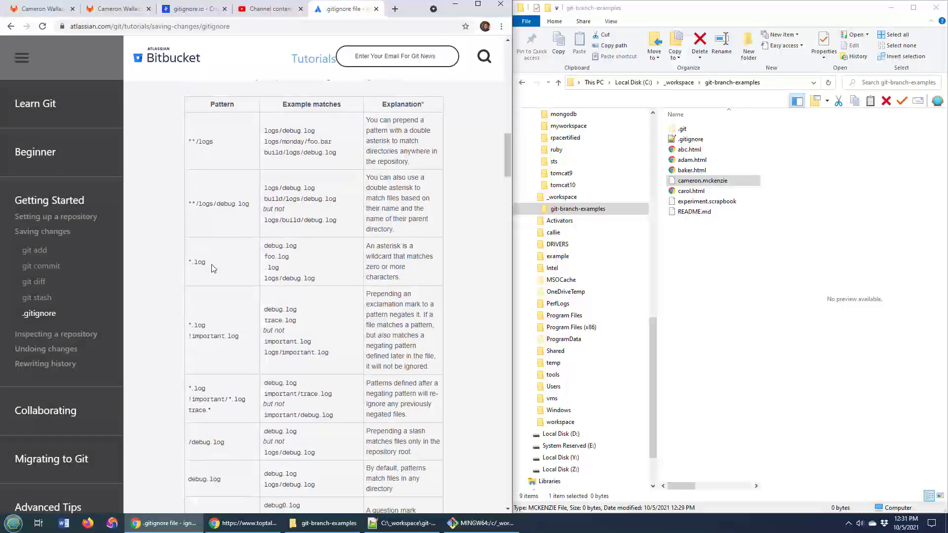
double_click(196, 262)
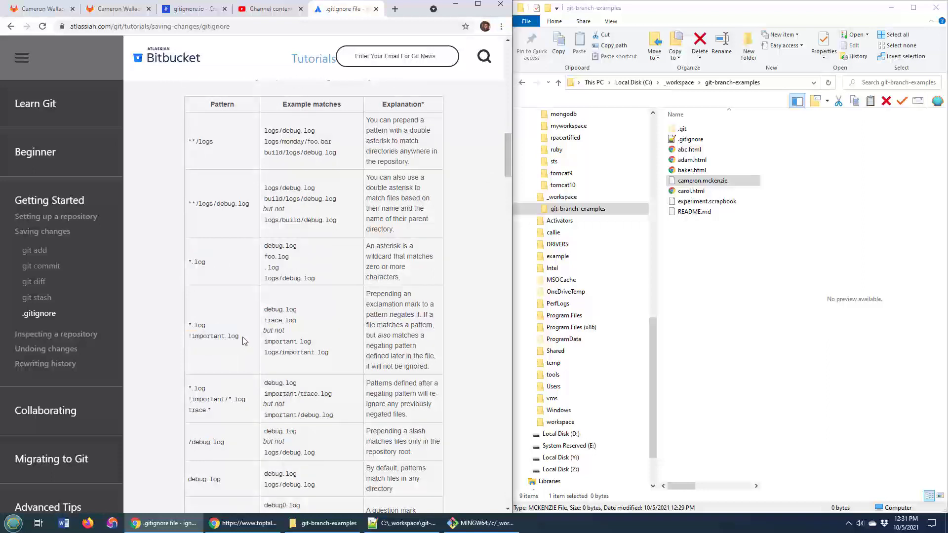
double_click(214, 337)
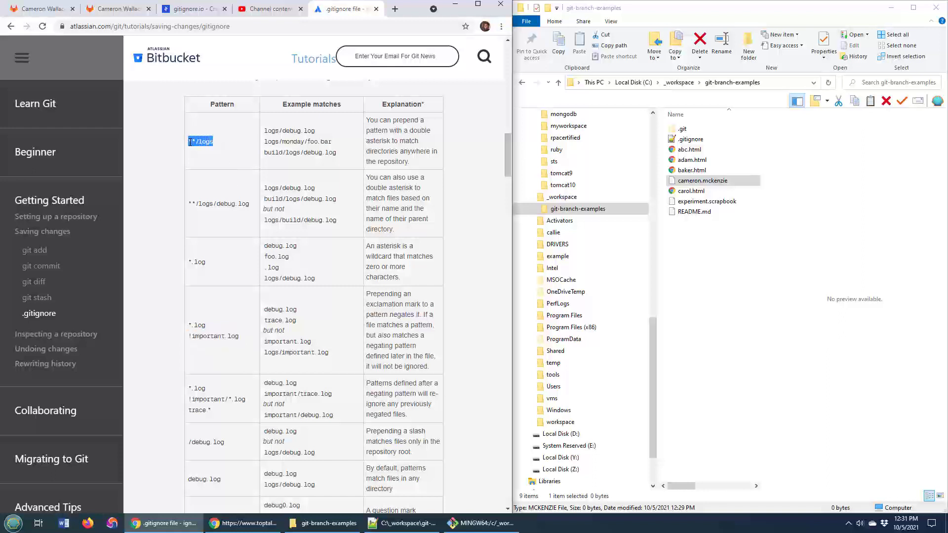
scroll("down", 3)
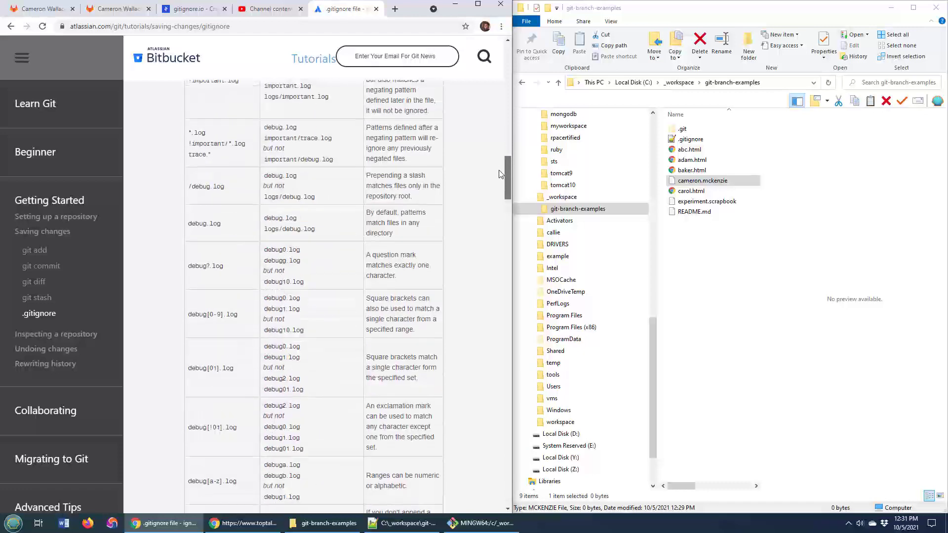
scroll("up", 3)
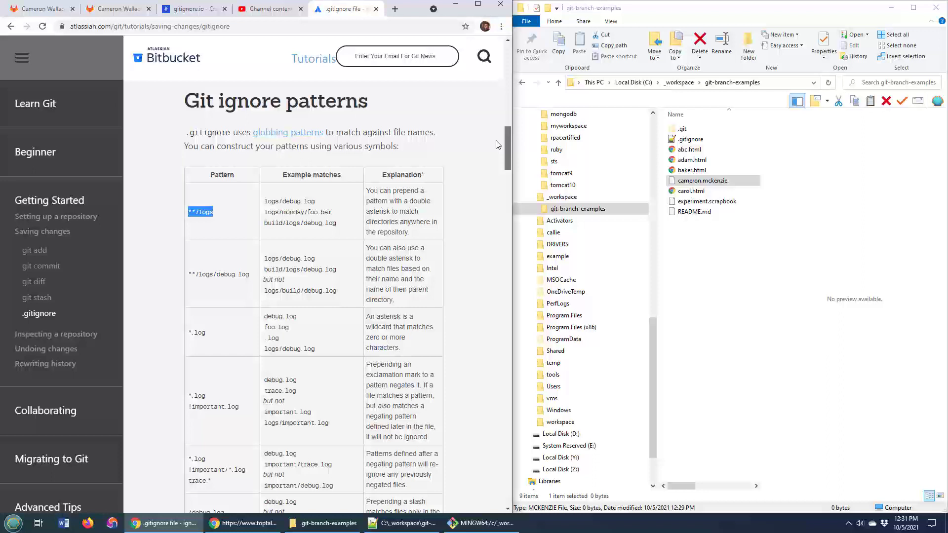
left_click(190, 9)
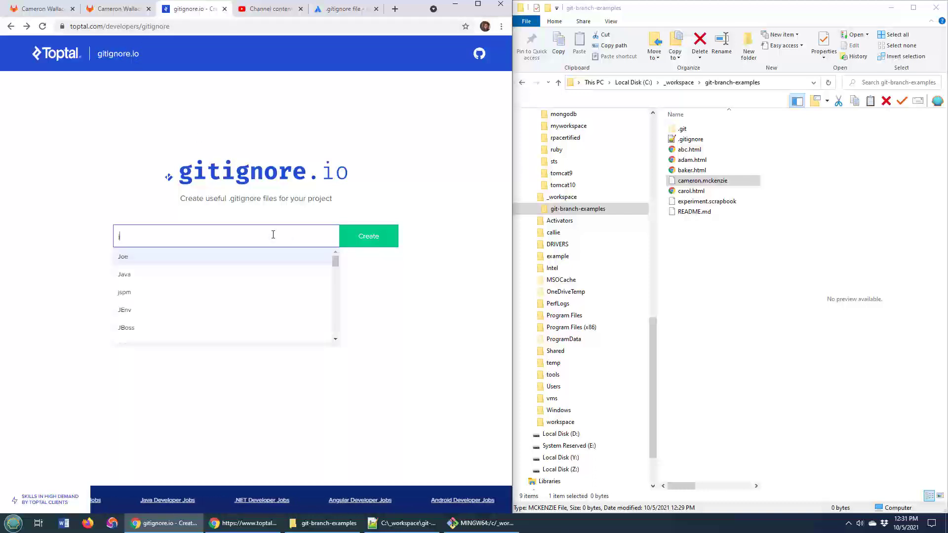
- Generate the Eclipse ignore template on gitignore.io
type("eclipse")
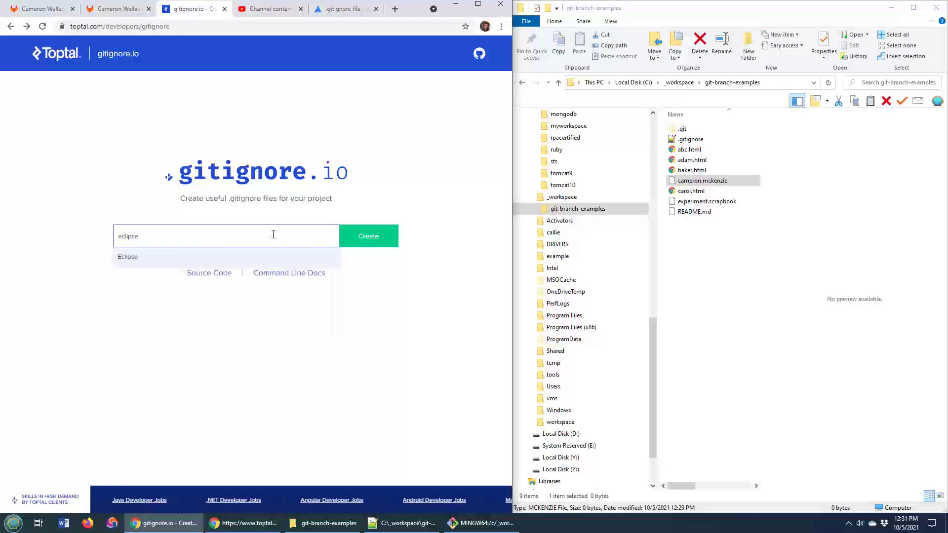
left_click(127, 256)
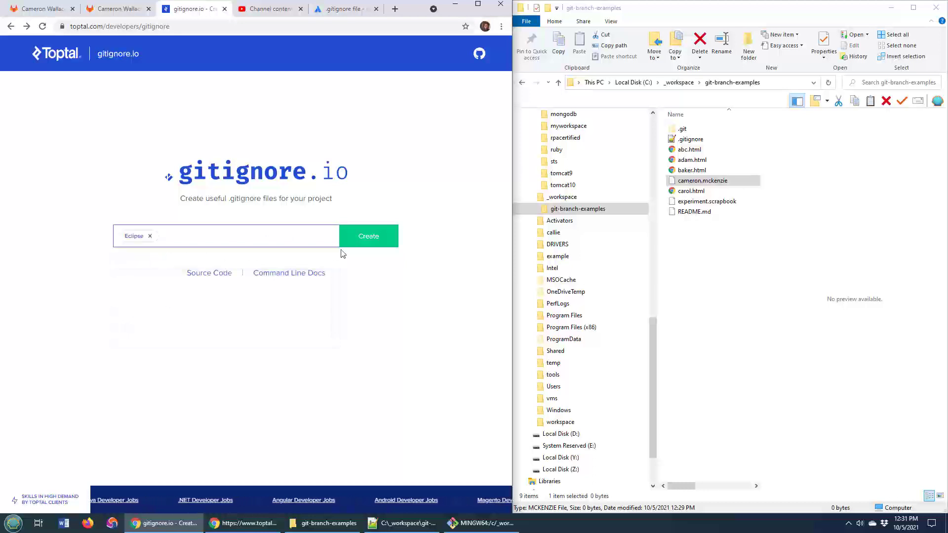
left_click(368, 236)
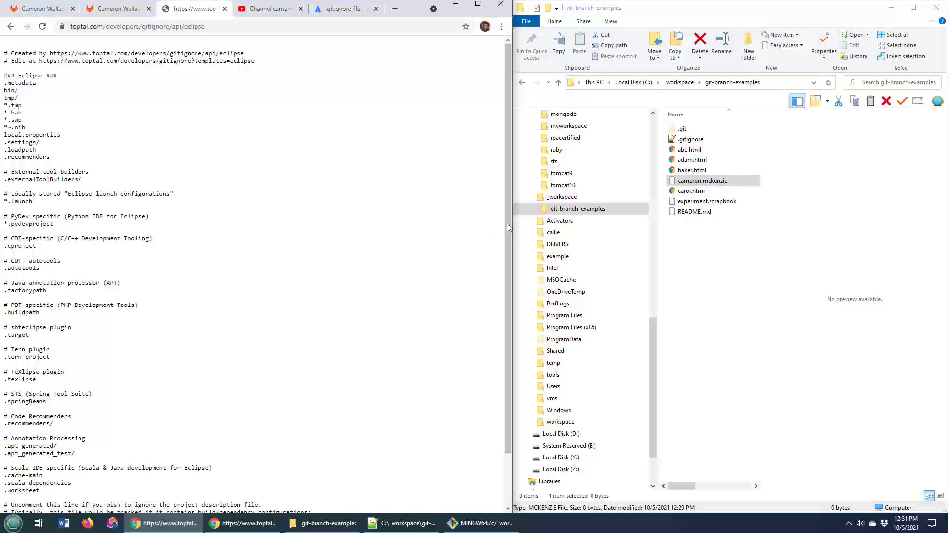
scroll("down", 3)
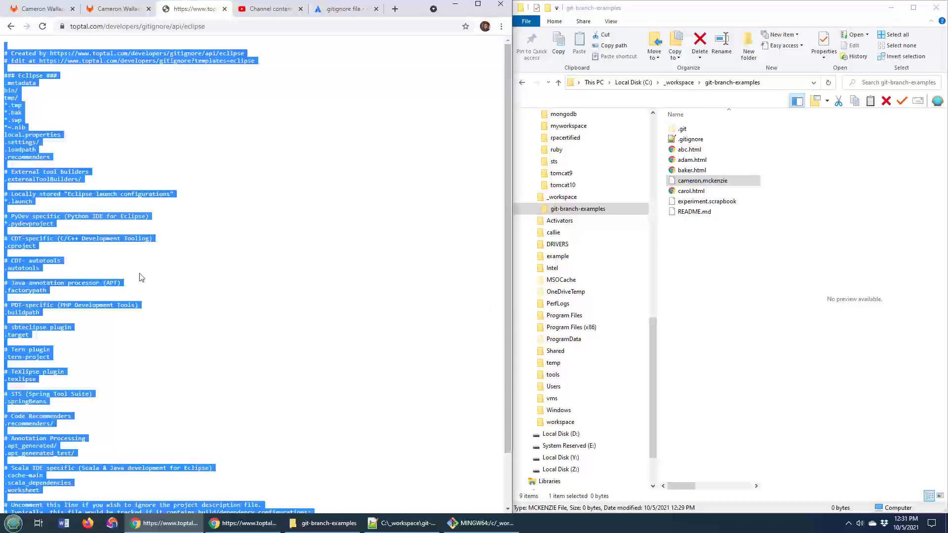
- Paste the Eclipse rules into the local .gitignore using Notepad++
right_click(690, 139)
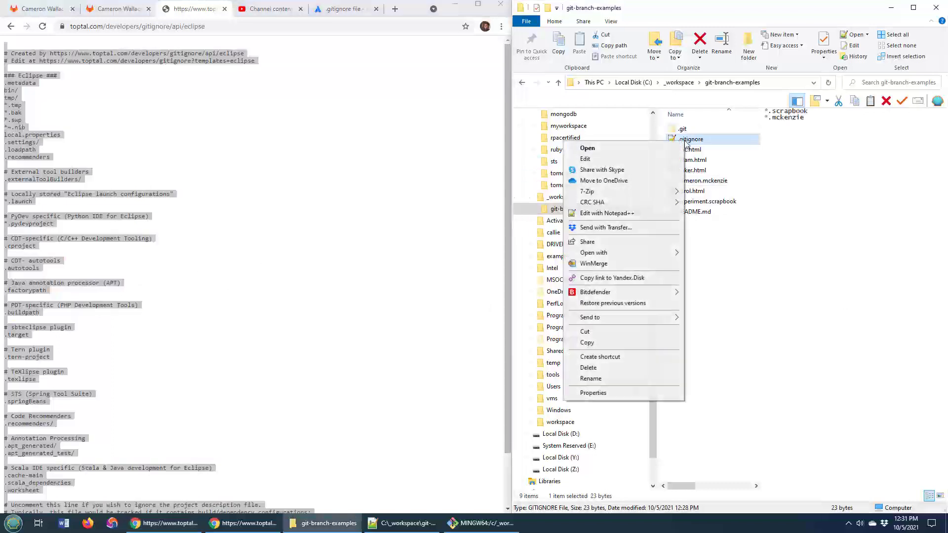
left_click(606, 213)
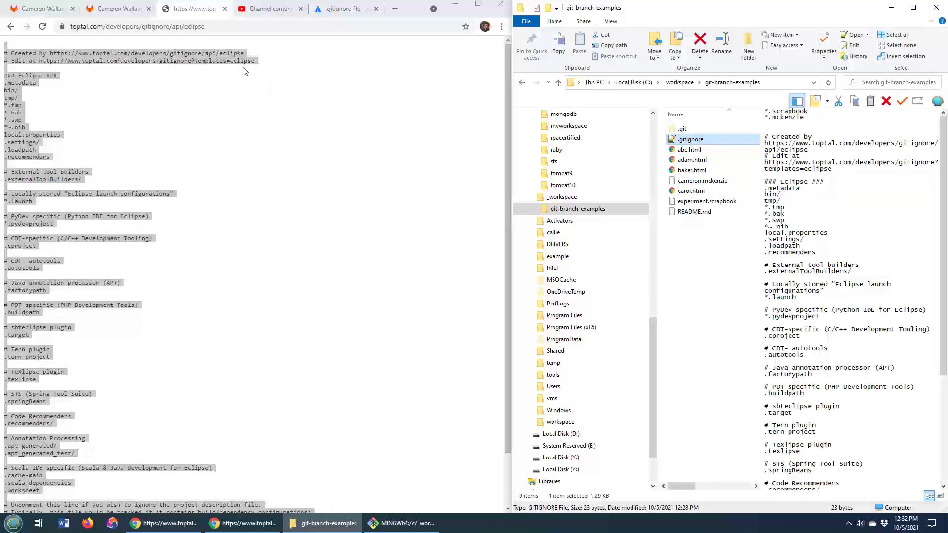
left_click(119, 9)
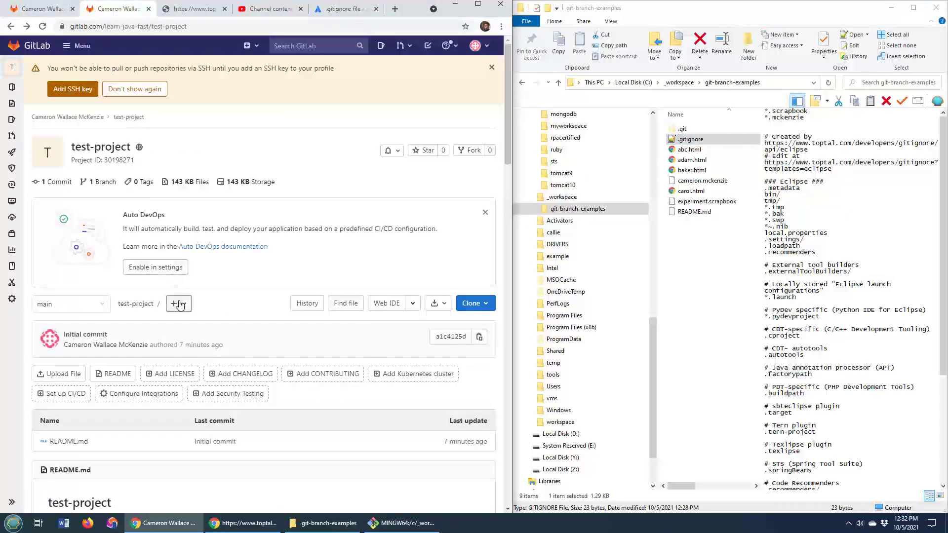
- Create a new .gitignore in test-project from the Java template and commit it
left_click(178, 304)
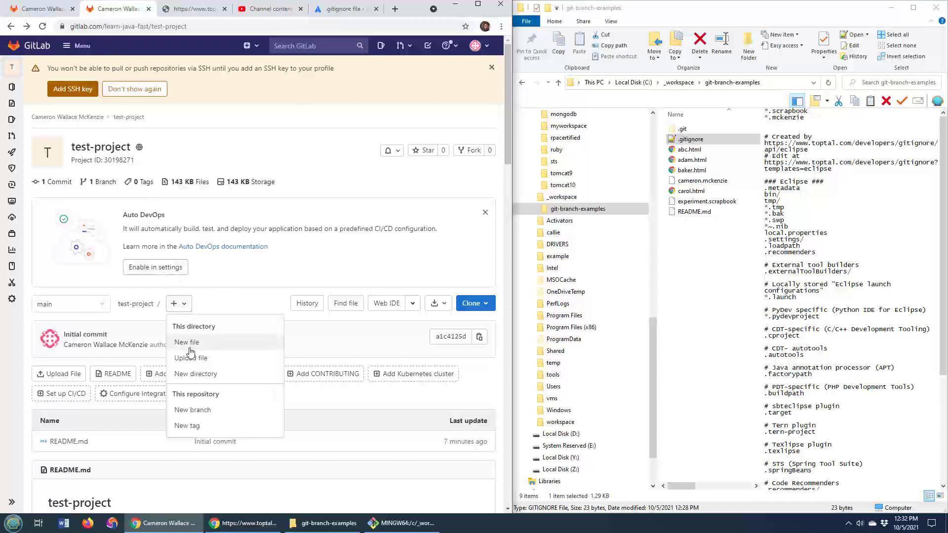
left_click(186, 342)
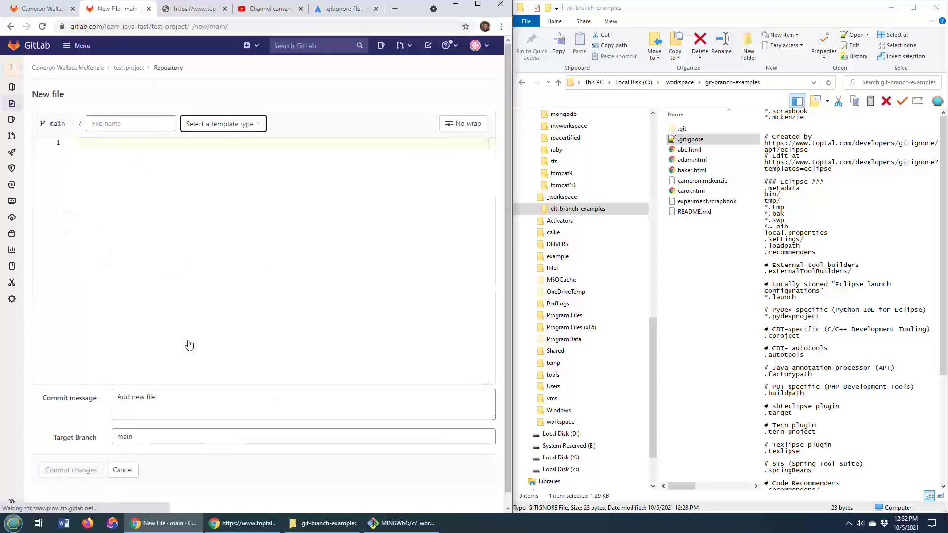
left_click(222, 124)
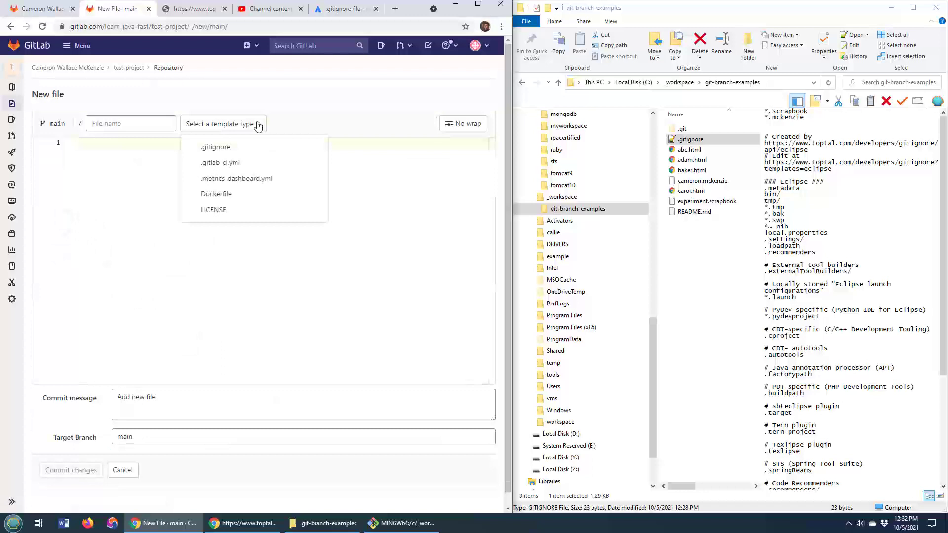
mouse_move(205, 150)
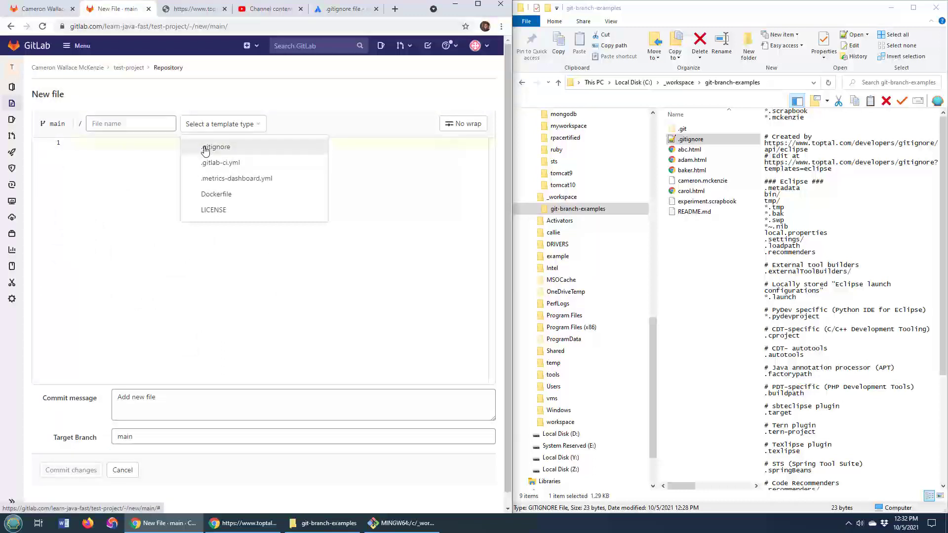
left_click(216, 146)
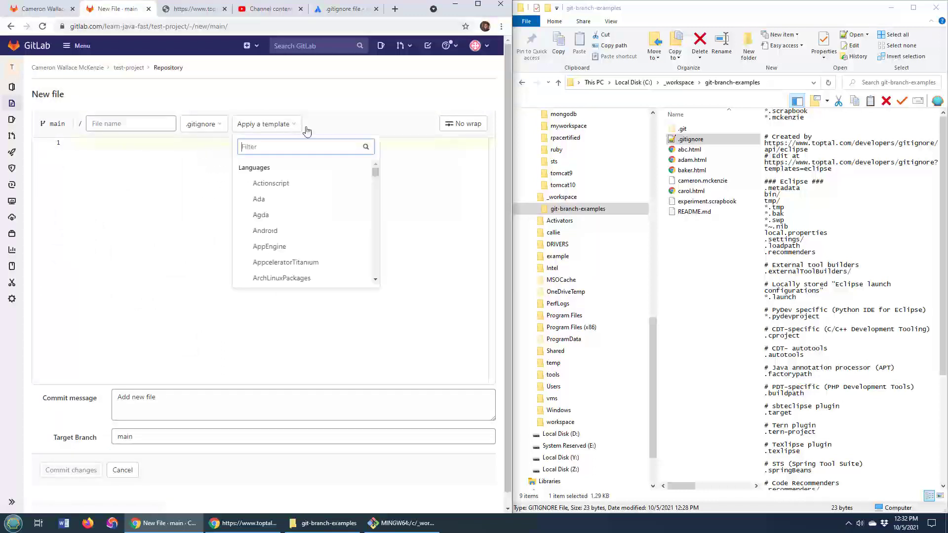
type("ja")
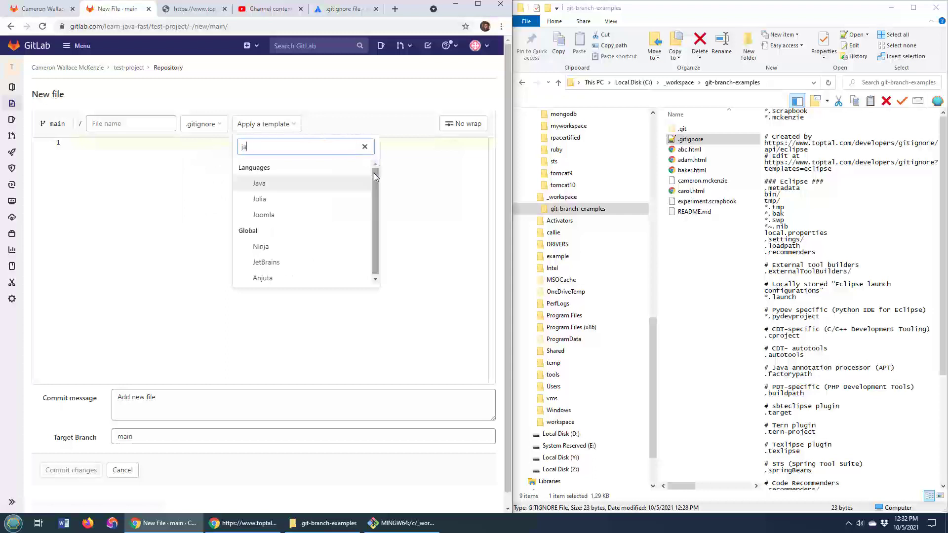
left_click(259, 183)
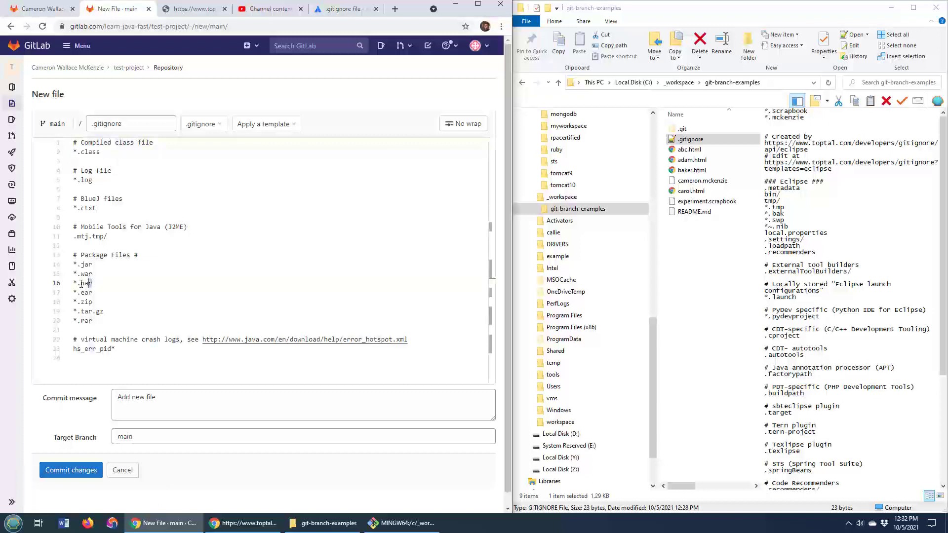
double_click(83, 283)
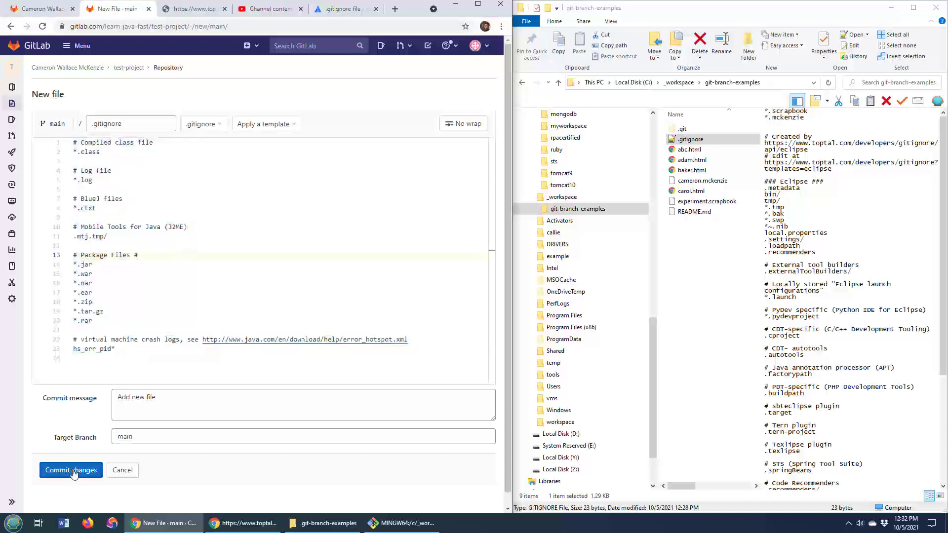
left_click(70, 470)
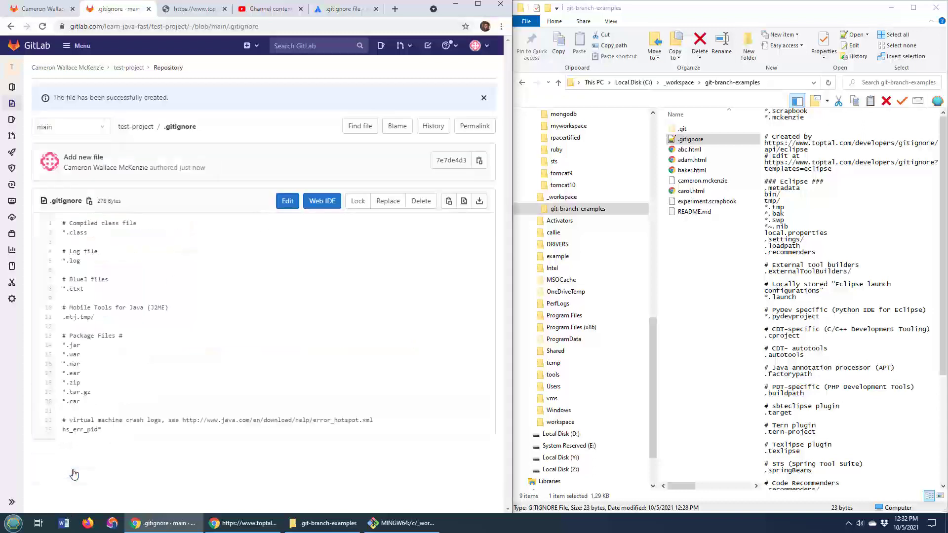